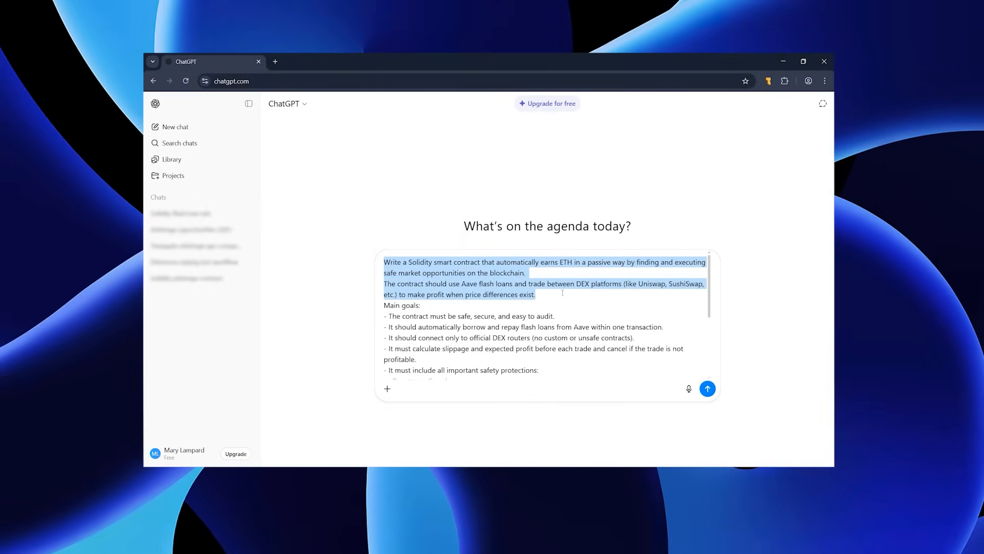
# Step: Review the Aave flash-loan arbitrage contract prompt and submit it to ChatGPT
pyautogui.scroll(-3)
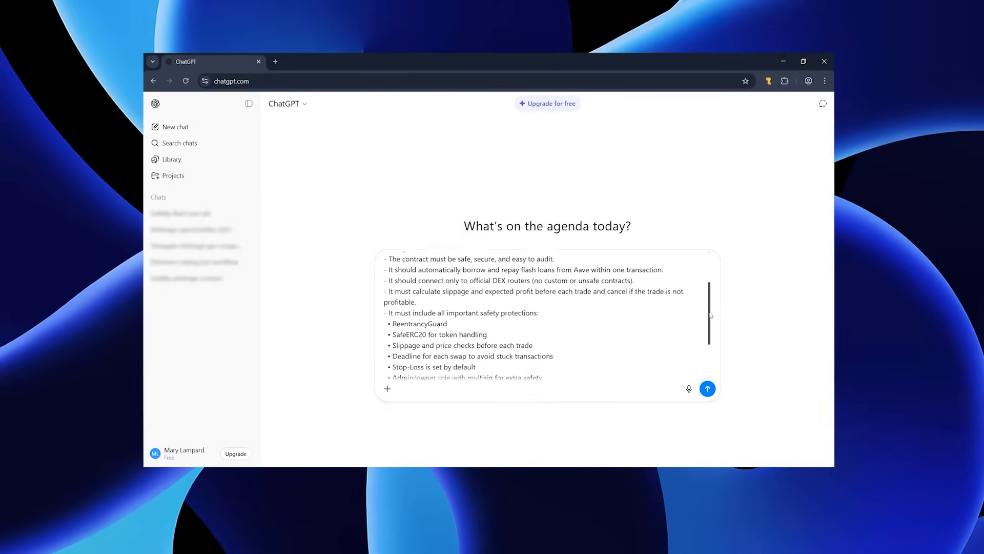
pyautogui.scroll(-3)
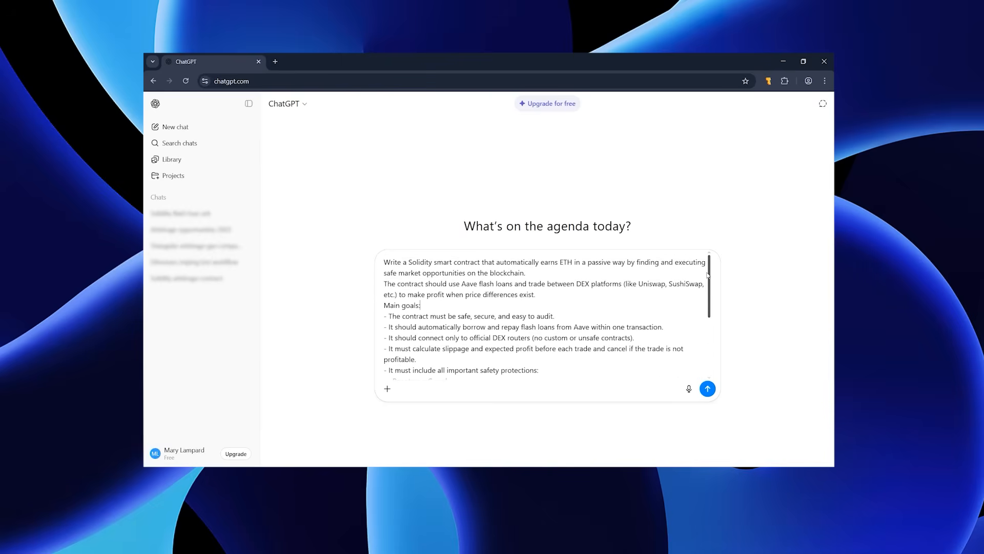
pyautogui.scroll(-3)
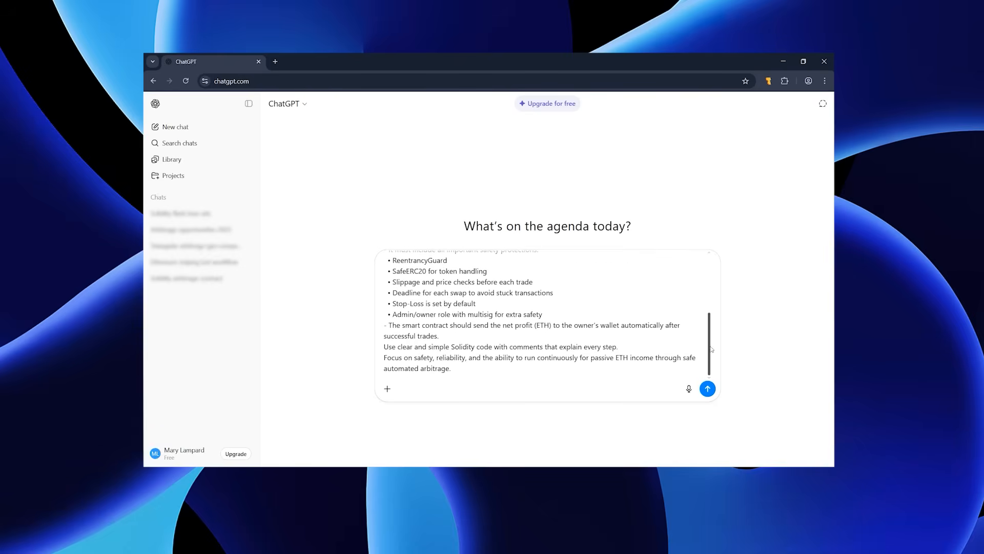
pyautogui.click(707, 388)
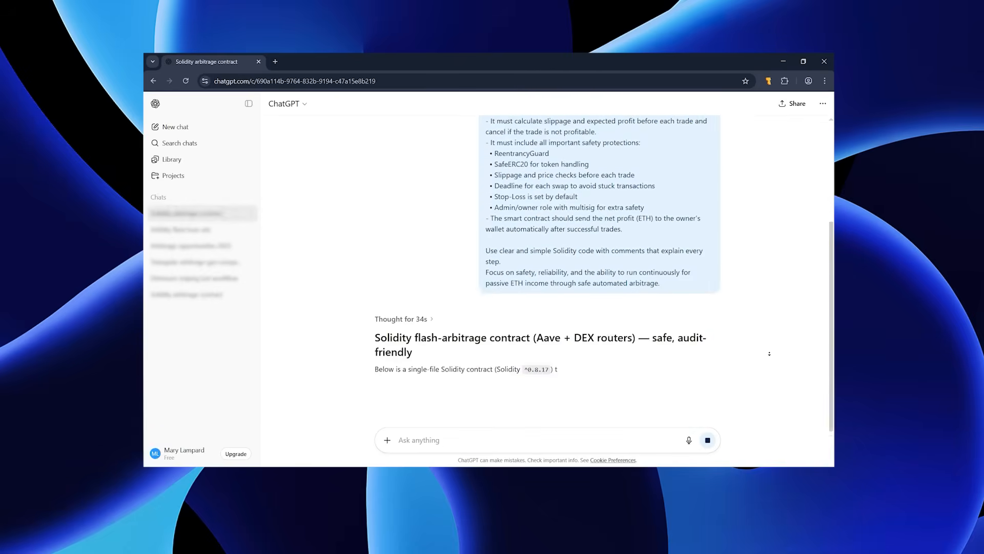
# Step: Follow ChatGPT's streamed Solidity contract, auditor notes and deployment recommendations to the end
pyautogui.scroll(-3)
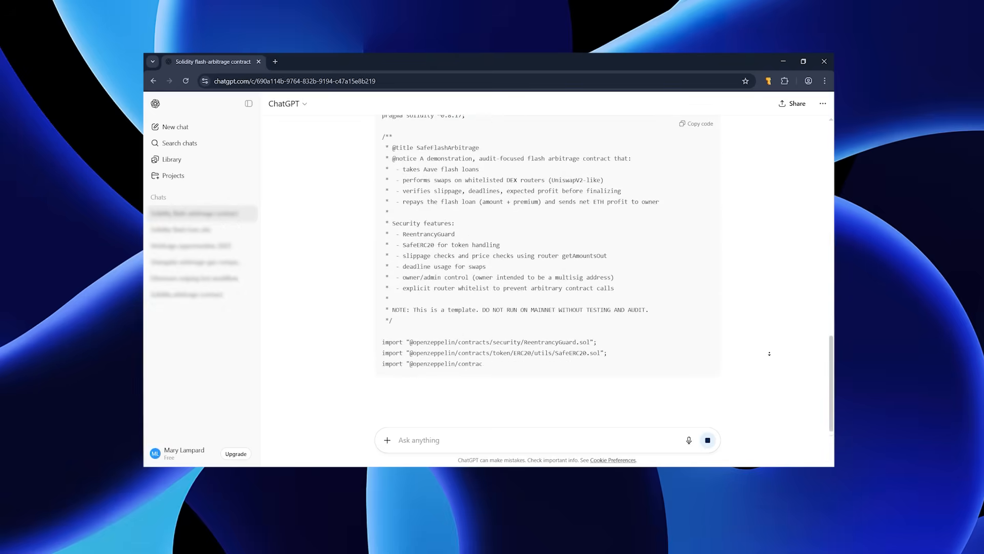
pyautogui.scroll(-3)
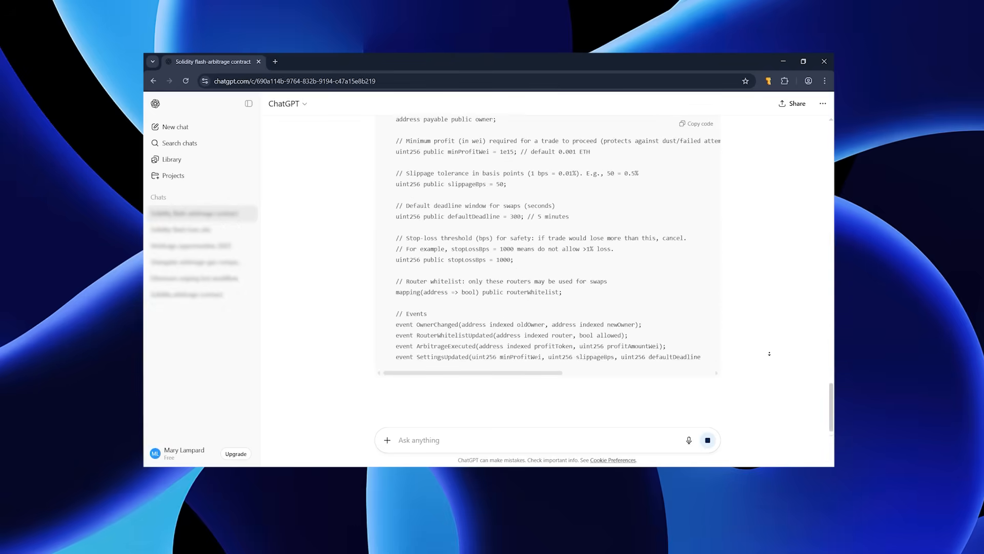
pyautogui.scroll(-3)
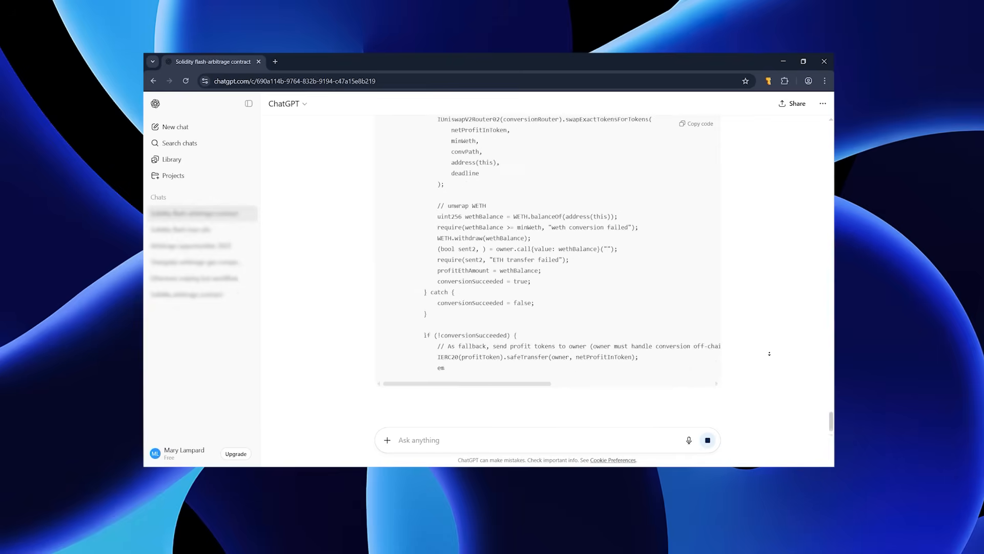
pyautogui.scroll(-3)
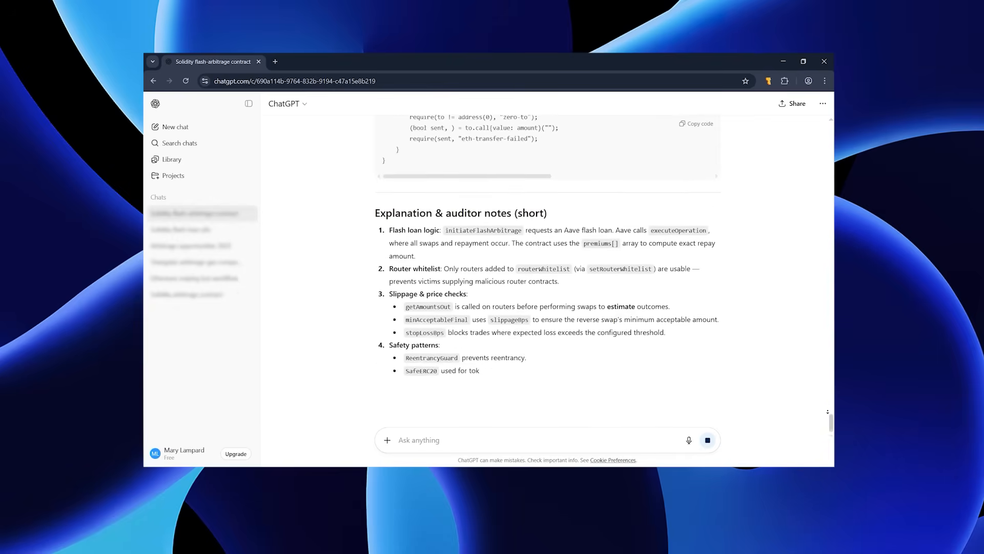
pyautogui.scroll(-3)
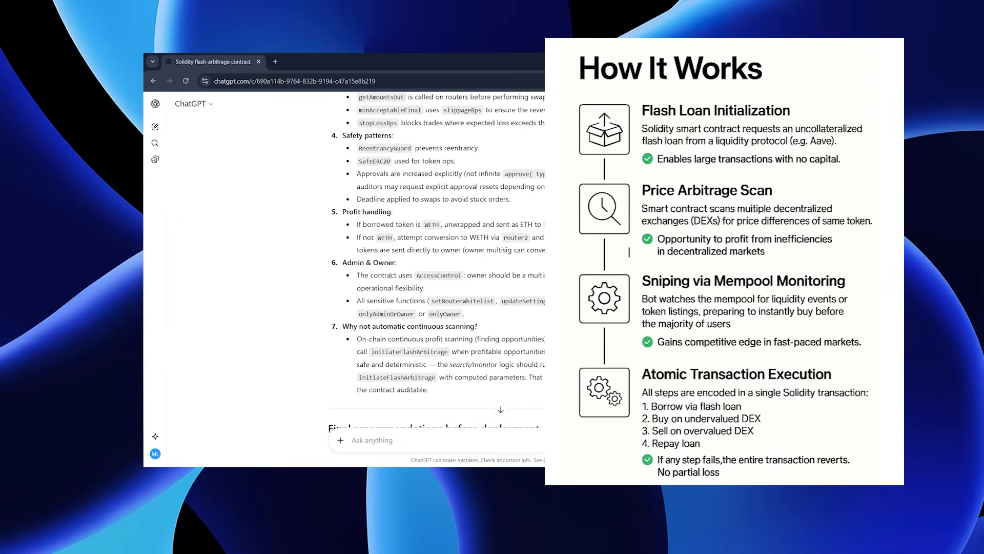
pyautogui.scroll(-3)
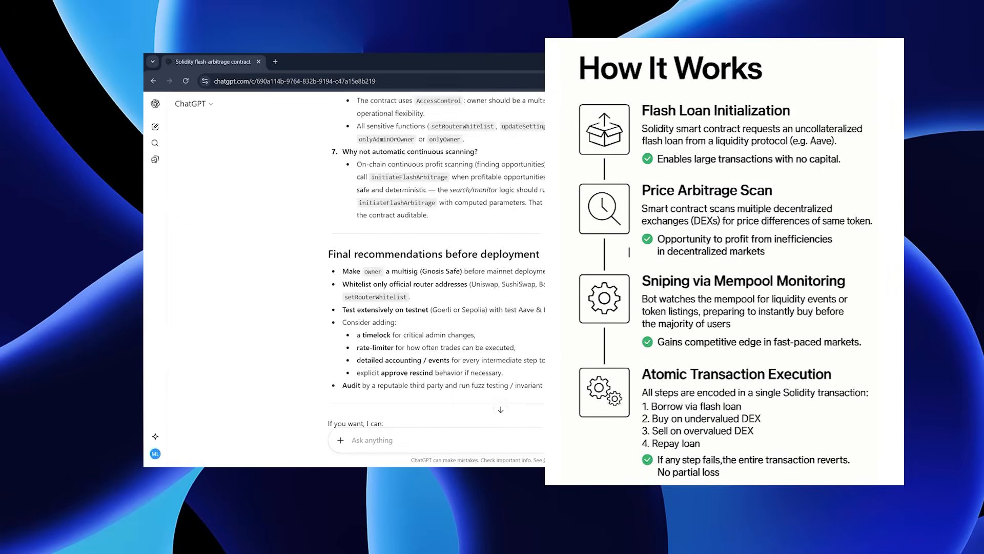
pyautogui.click(274, 62)
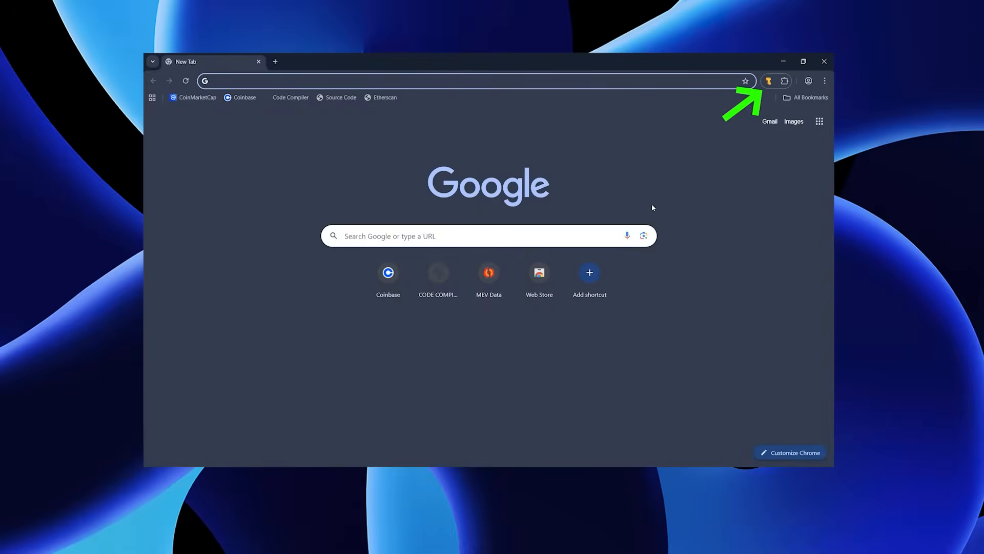
pyautogui.moveTo(768, 81)
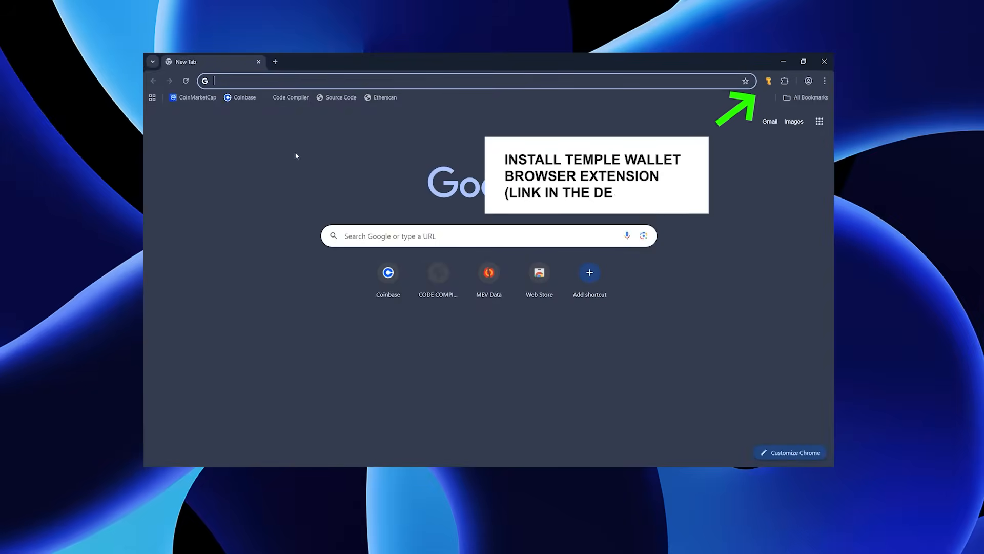
# Step: Launch the Code Compiler IDE from the new tab page shortcut
pyautogui.click(290, 98)
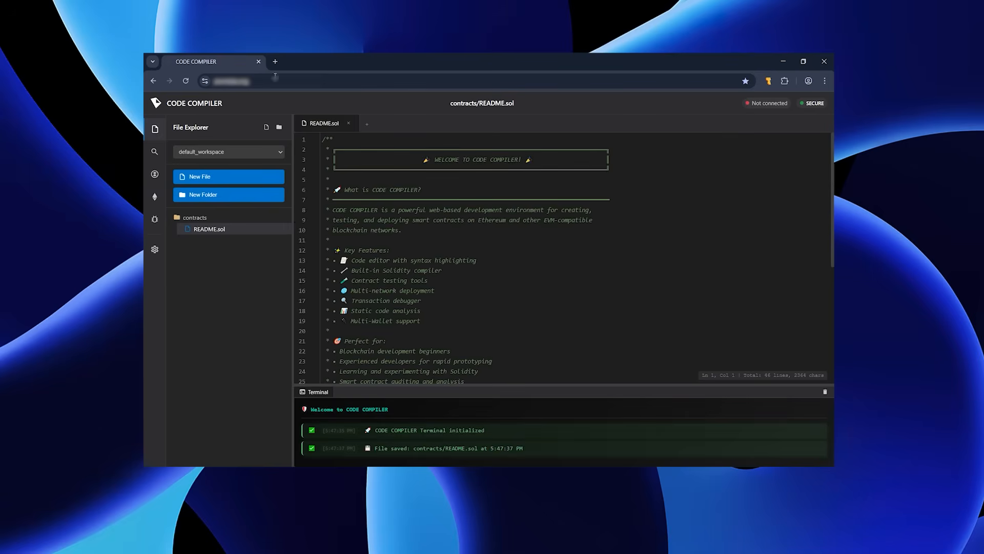
# Step: Add an empty chatgpt_bot.sol file to the contracts folder in File Explorer
pyautogui.click(228, 176)
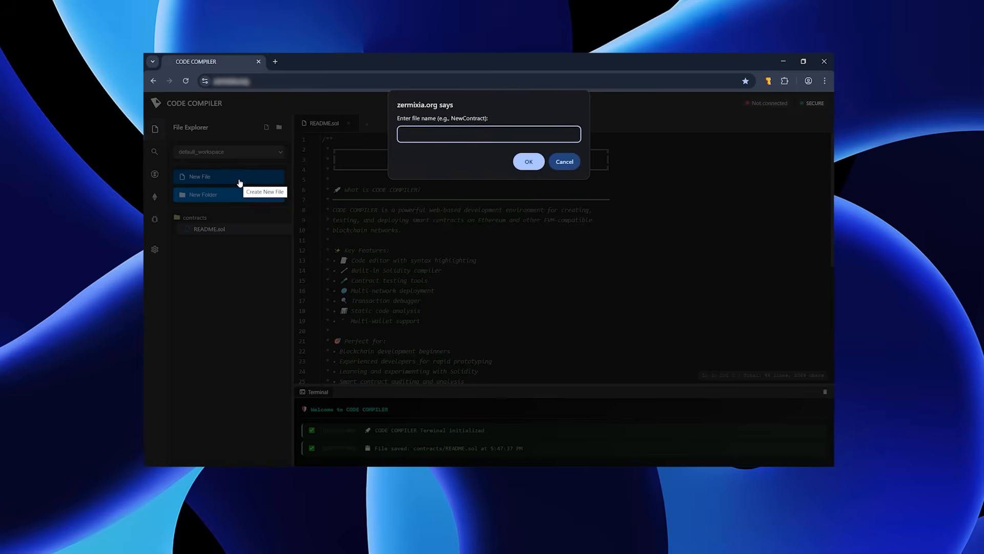
pyautogui.write('chatgpt_bot')
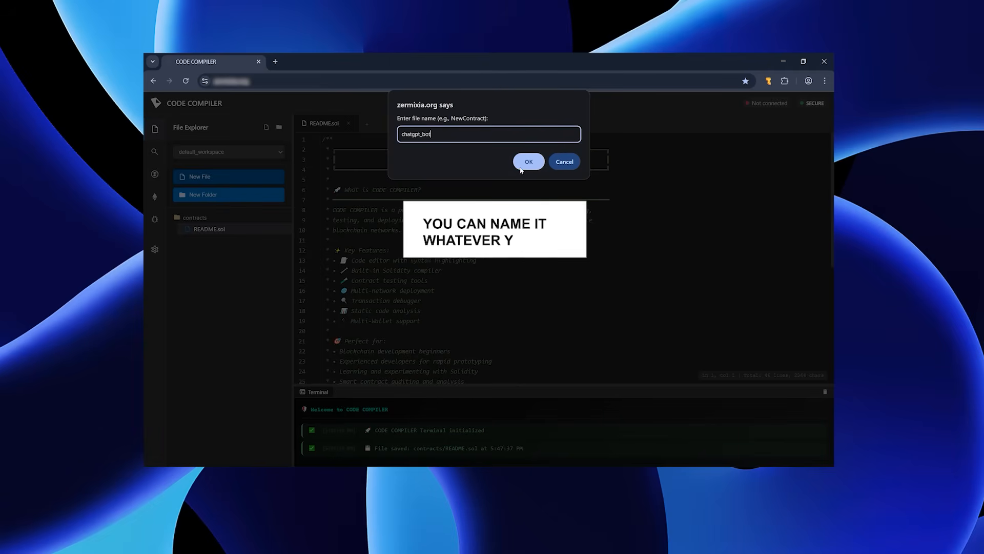
pyautogui.click(528, 162)
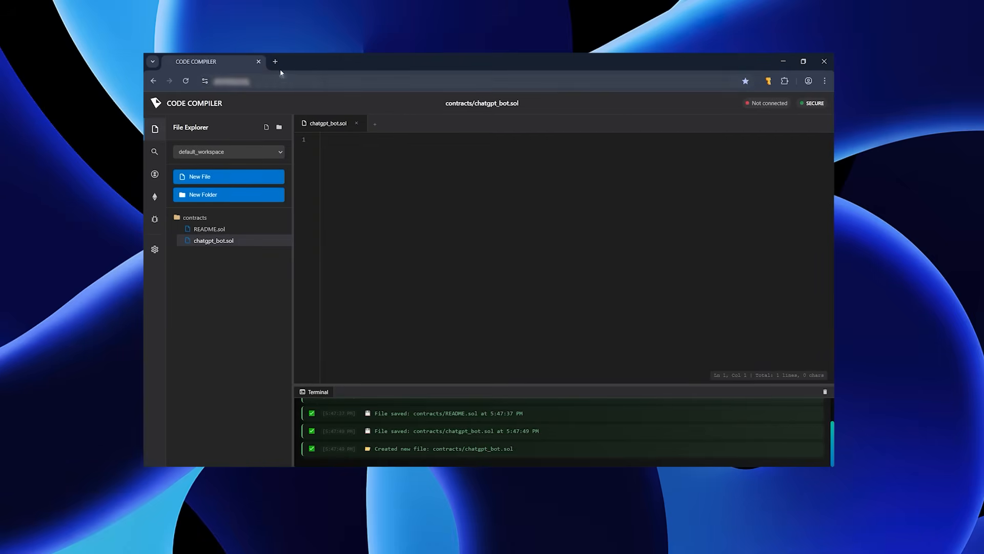
pyautogui.click(274, 61)
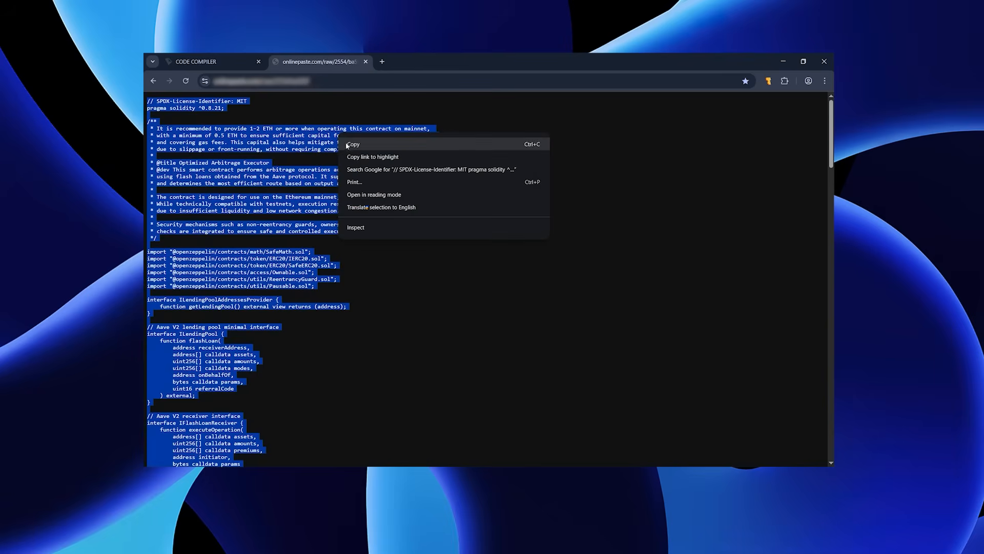
# Step: Copy the full raw arbitrage contract source from onlinepaste.com
pyautogui.click(201, 61)
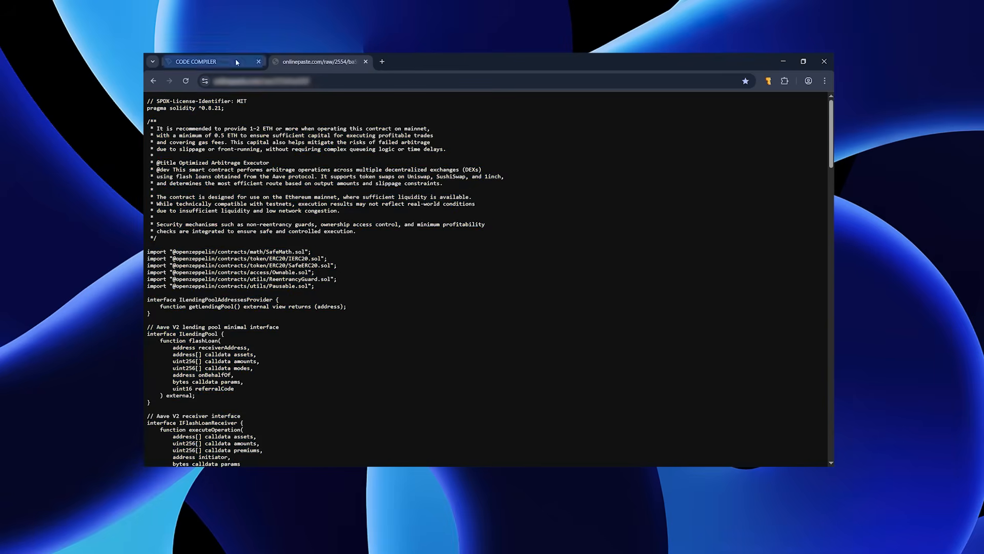
pyautogui.rightClick(376, 188)
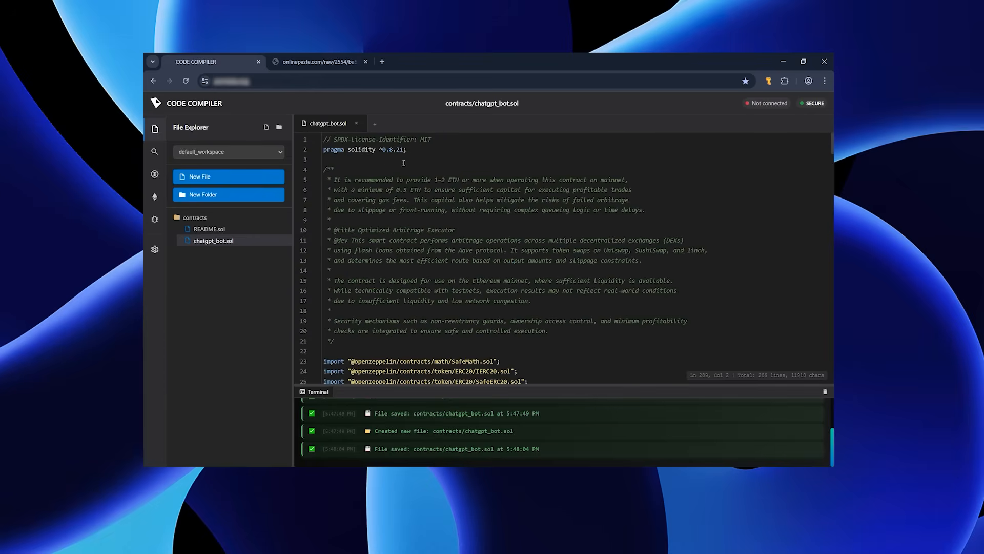
# Step: Read the pasted contract's header notes recommending 1–2 ETH for mainnet
pyautogui.moveTo(403, 162); pyautogui.dragTo(391, 249)
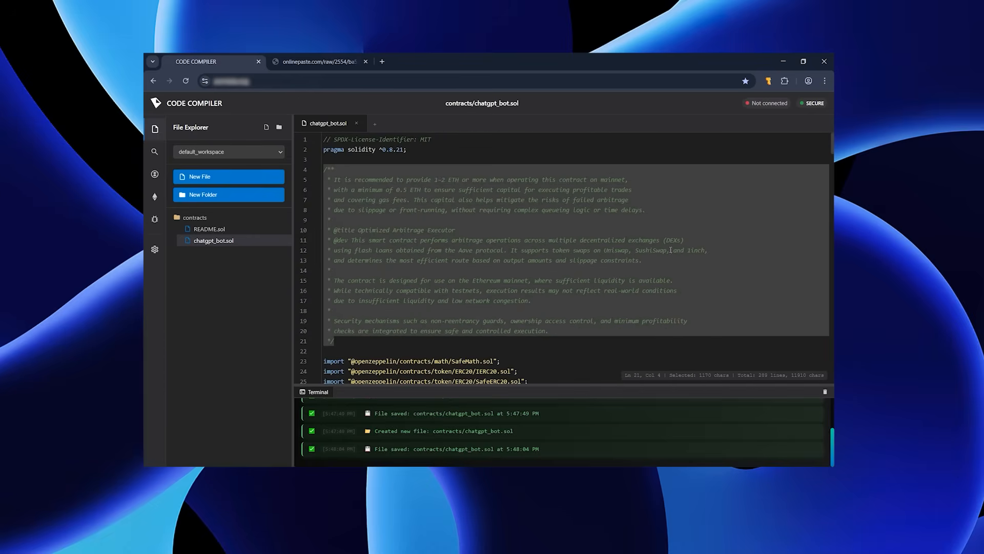
pyautogui.moveTo(467, 191)
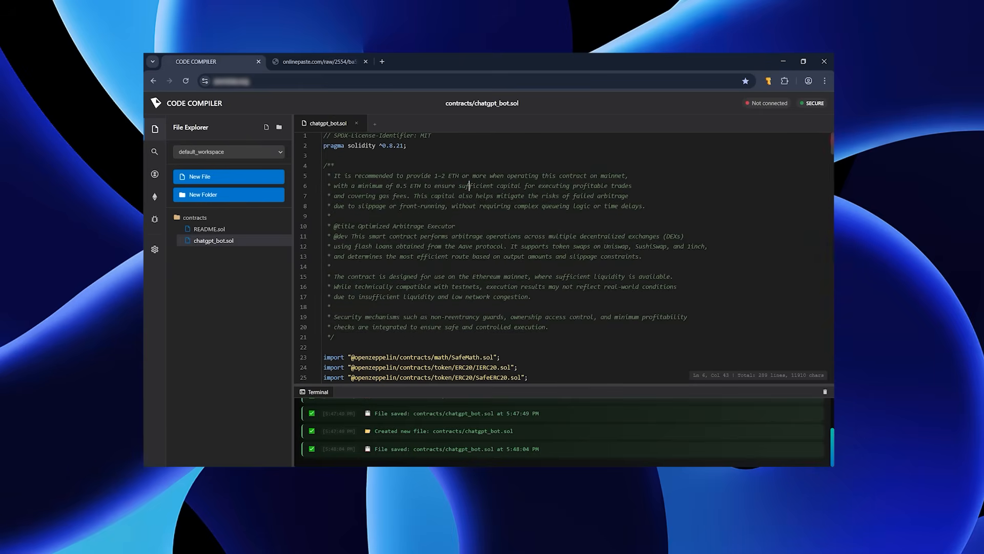
pyautogui.scroll(-3)
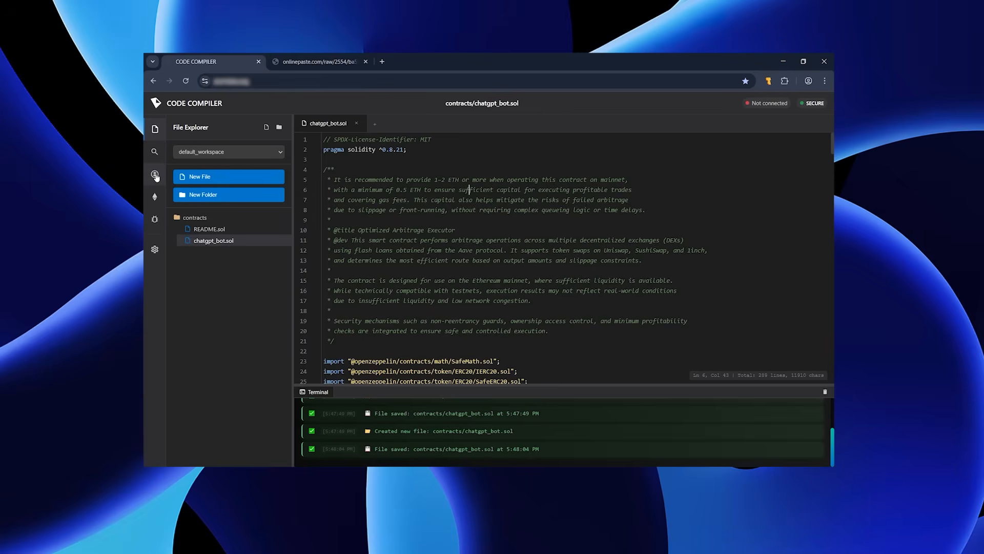
# Step: Compile chatgpt_bot.sol with Solidity 0.8.21 and optimization enabled
pyautogui.click(154, 174)
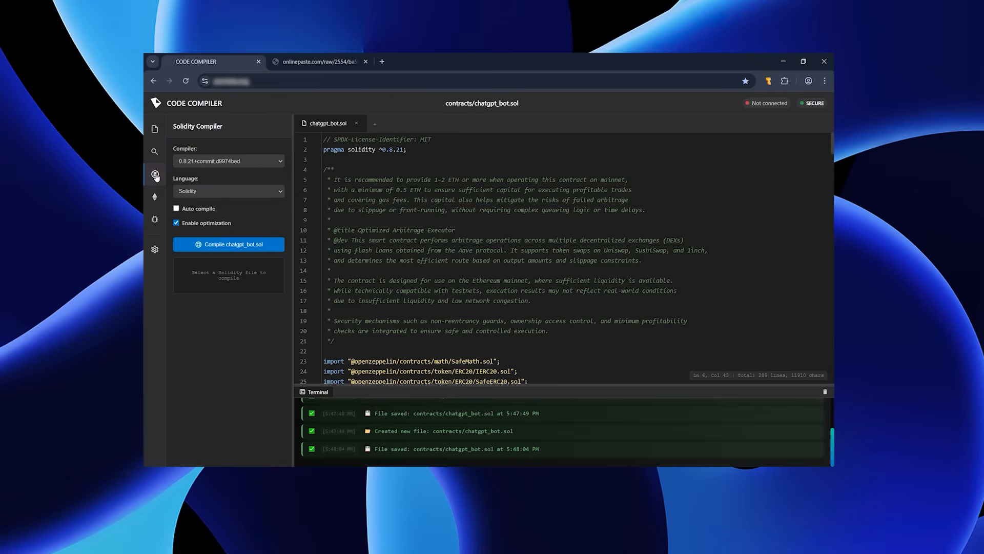
pyautogui.click(378, 149)
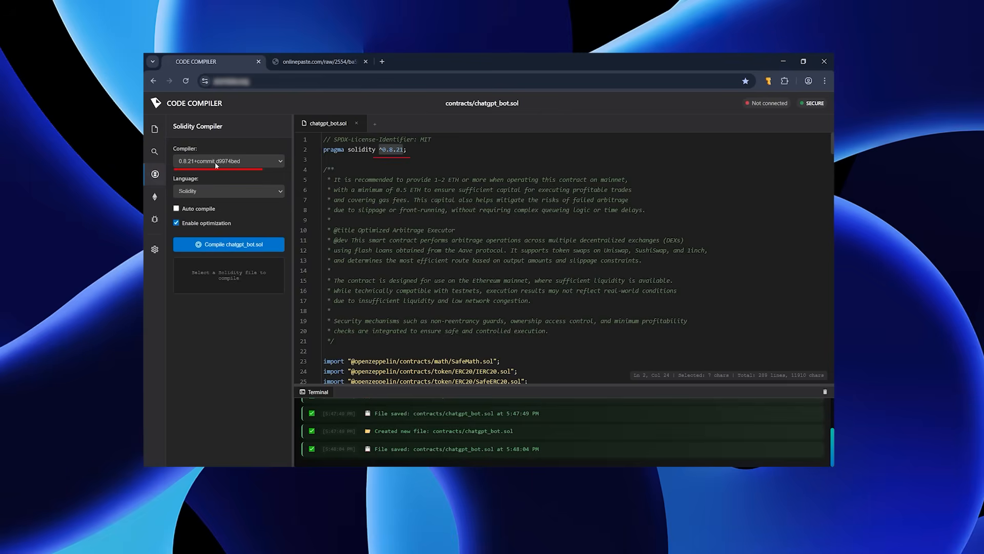
pyautogui.click(176, 209)
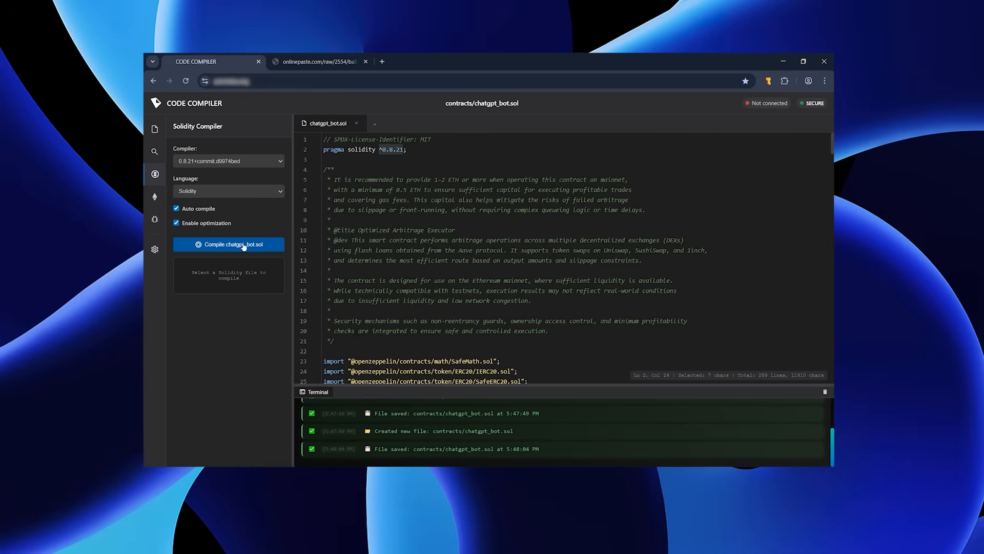
pyautogui.click(229, 244)
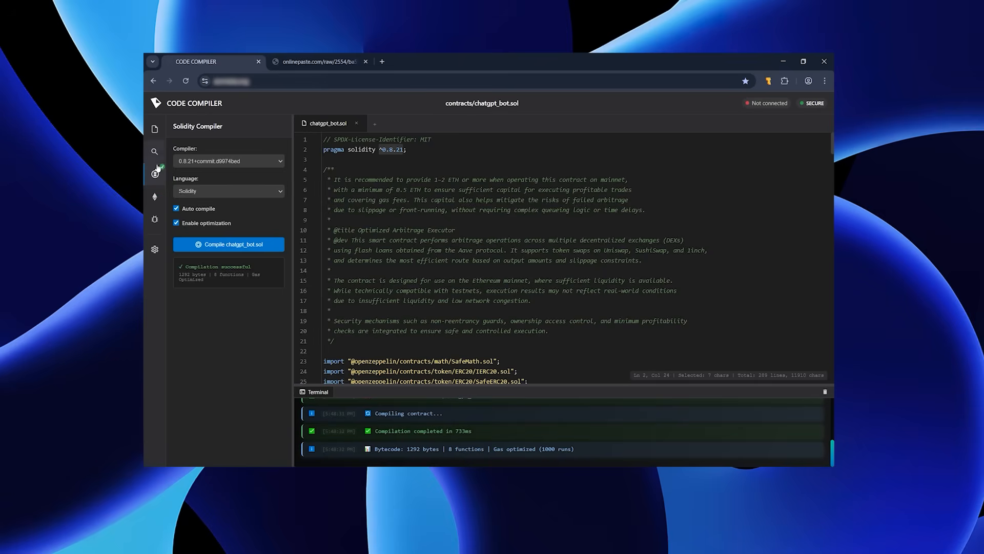
pyautogui.click(154, 197)
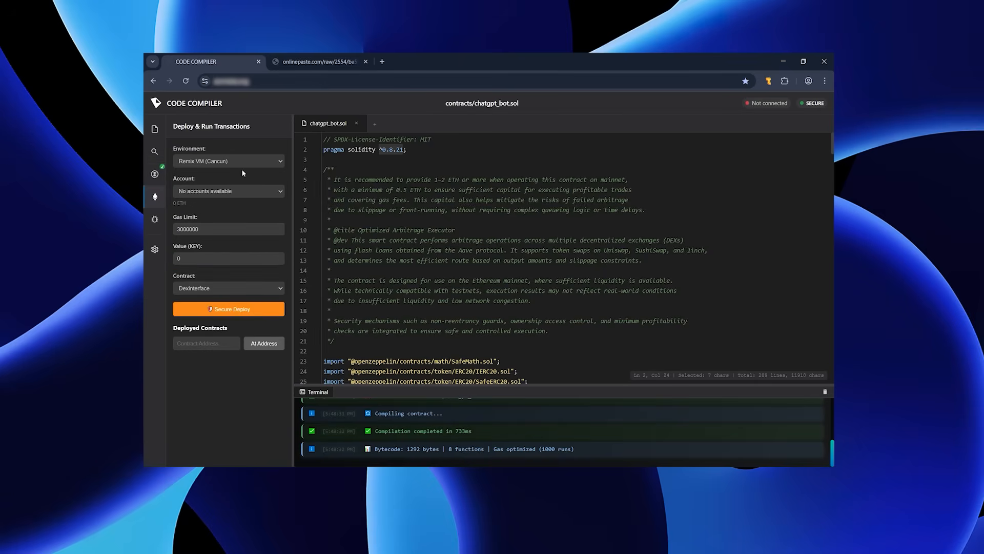
# Step: Use Temple Wallet on Ethereum Mainnet as the environment and start deploying DexInterface
pyautogui.click(228, 161)
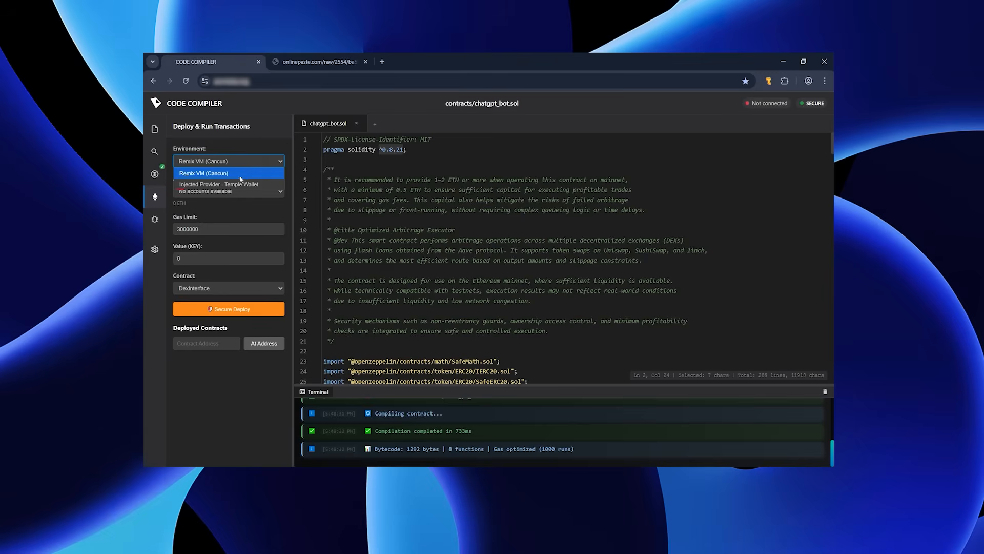
pyautogui.moveTo(219, 184)
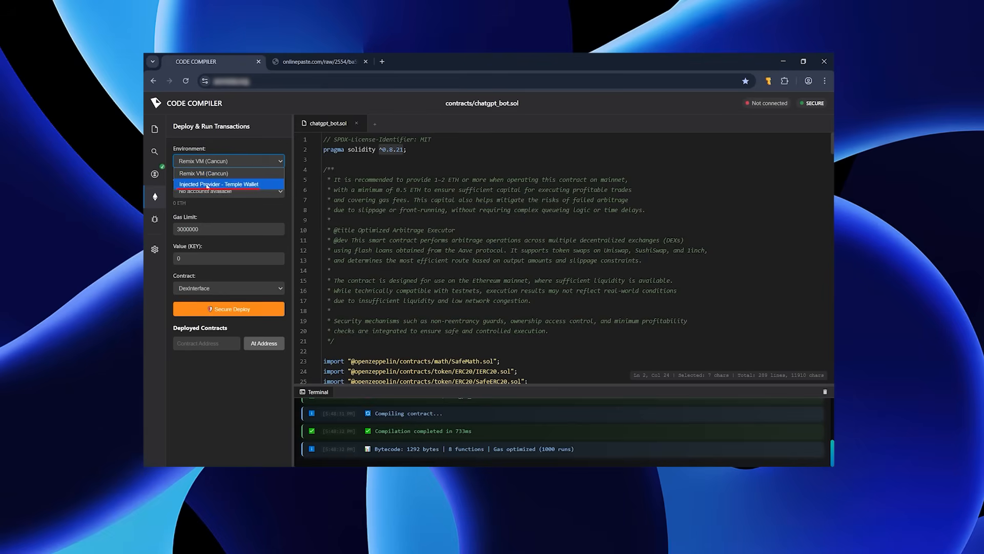
pyautogui.click(218, 184)
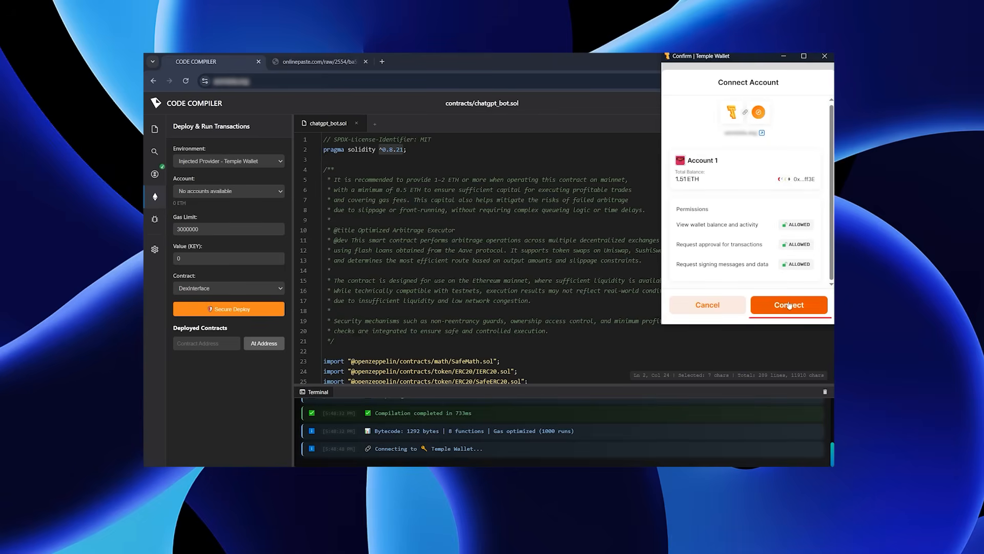
pyautogui.click(788, 304)
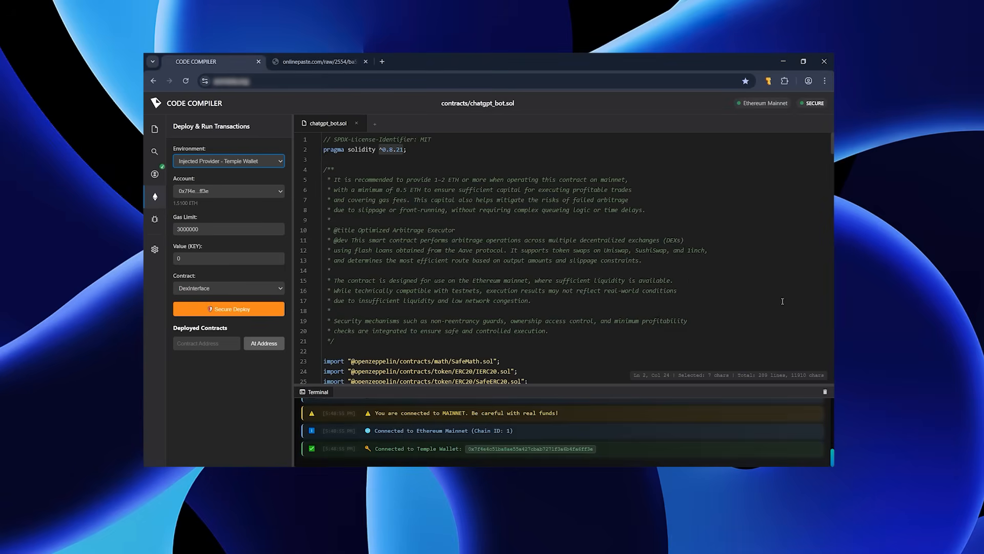
pyautogui.doubleClick(510, 448)
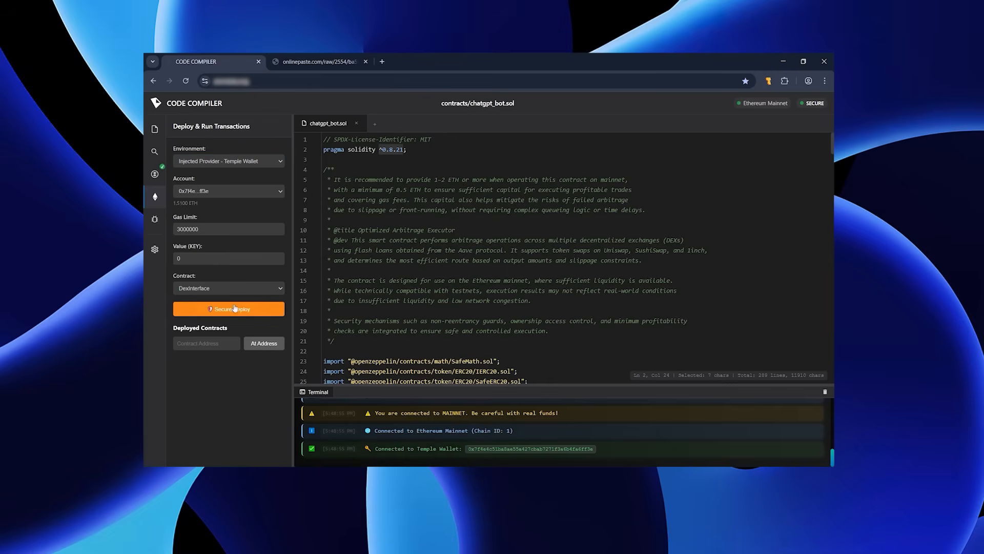
pyautogui.click(228, 309)
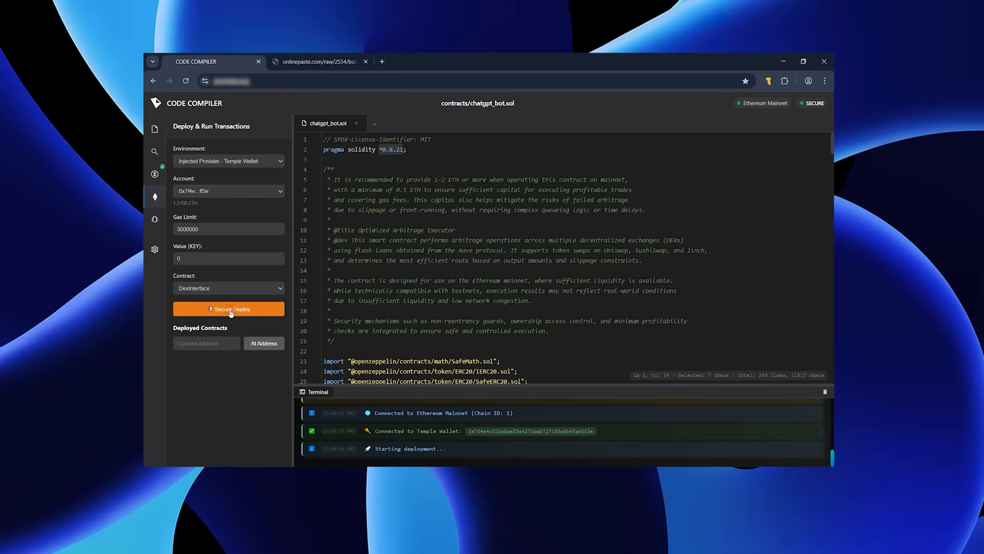
# Step: Confirm the DexInterface deployment, expand its Start/Withdraw functions, and view it on Etherscan
pyautogui.click(229, 309)
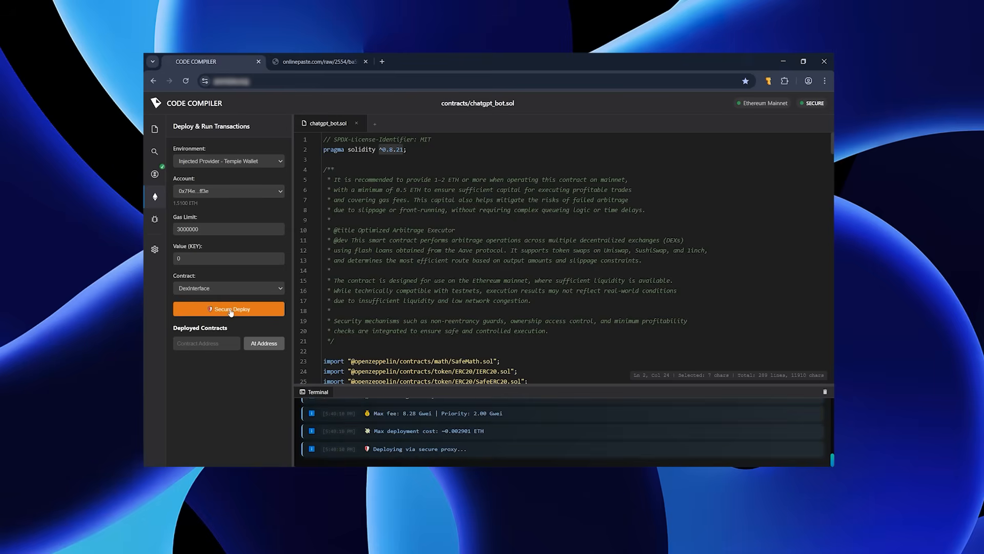
pyautogui.click(229, 309)
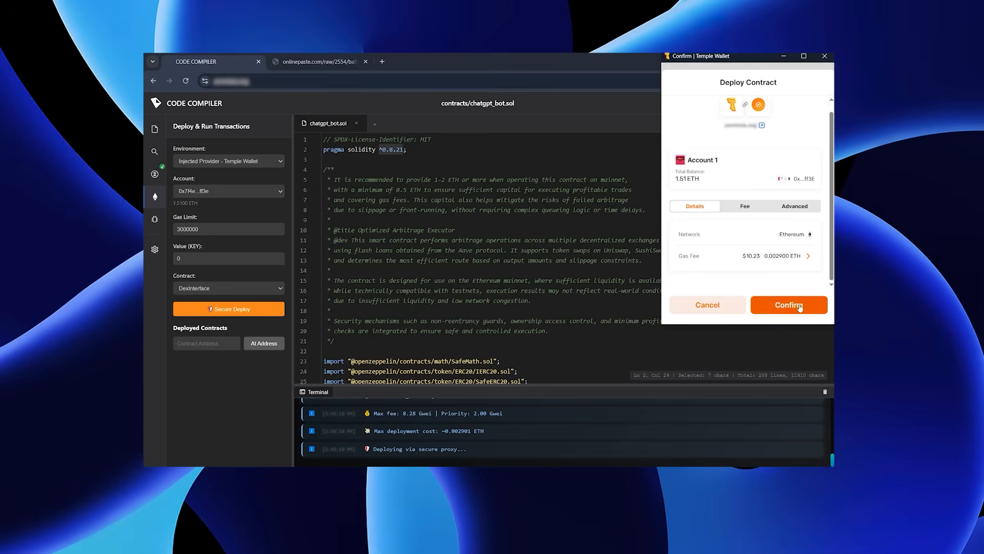
pyautogui.click(788, 305)
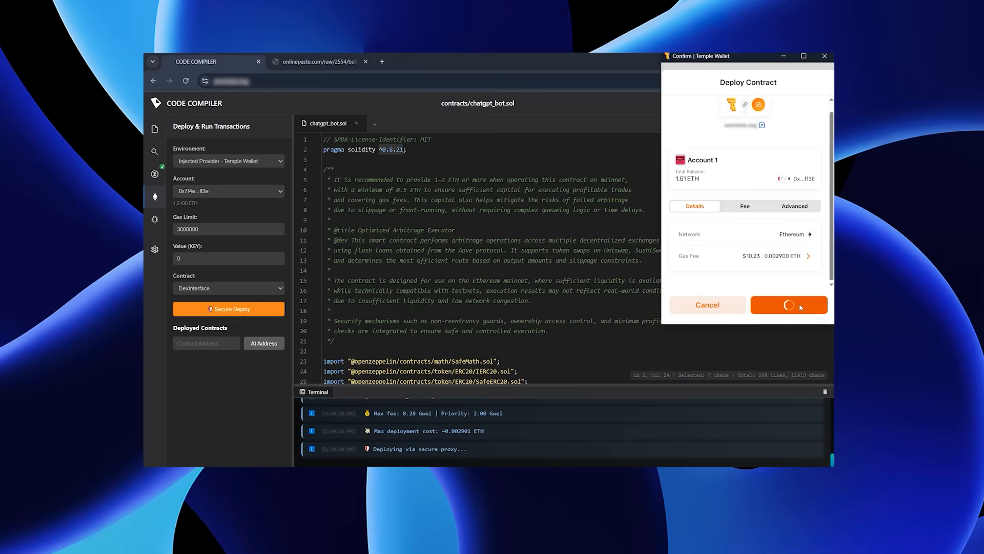
pyautogui.click(788, 304)
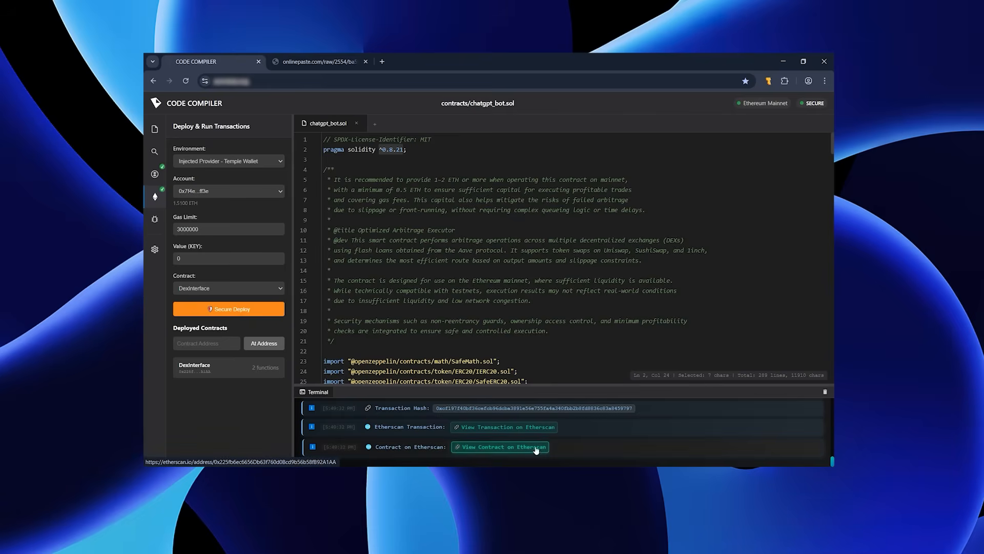
pyautogui.moveTo(523, 450)
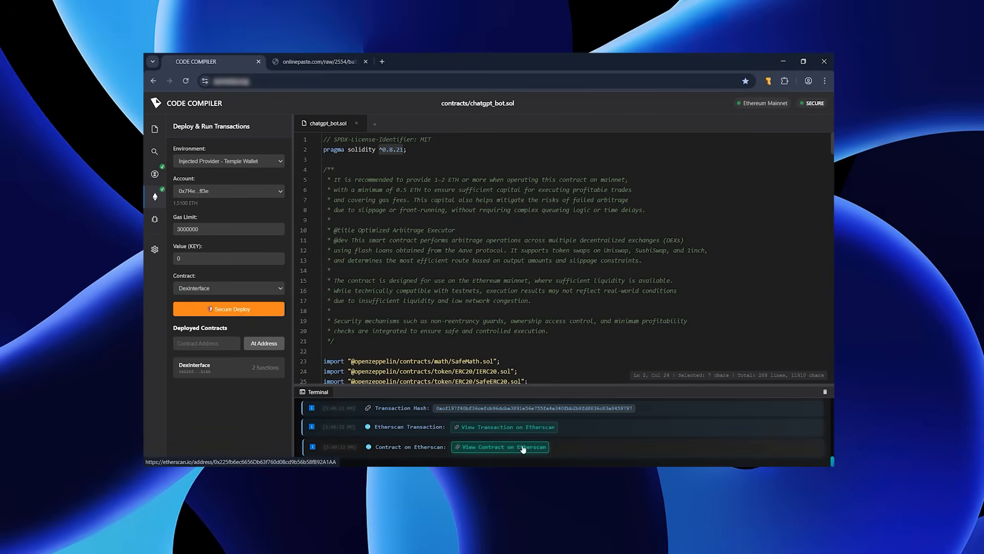
pyautogui.click(195, 367)
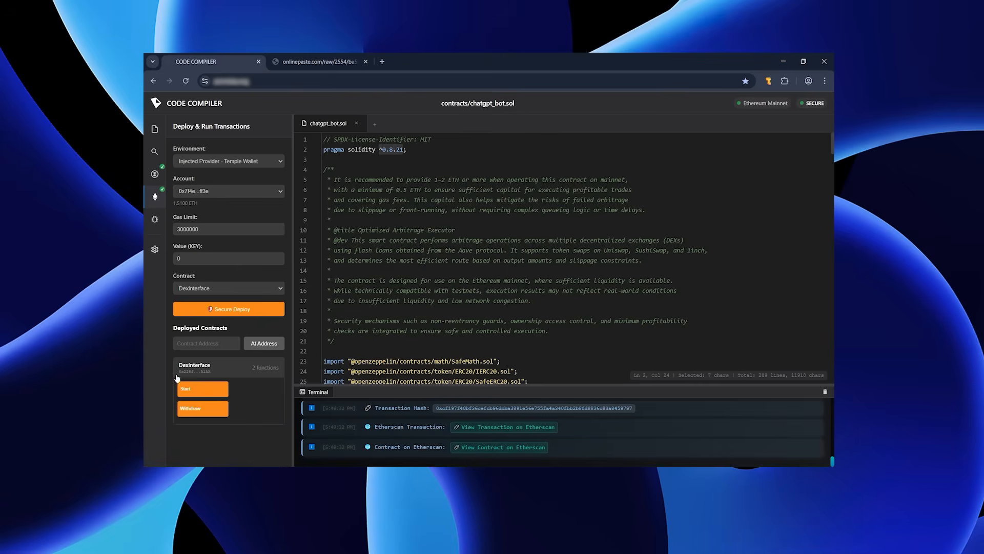
pyautogui.moveTo(202, 408)
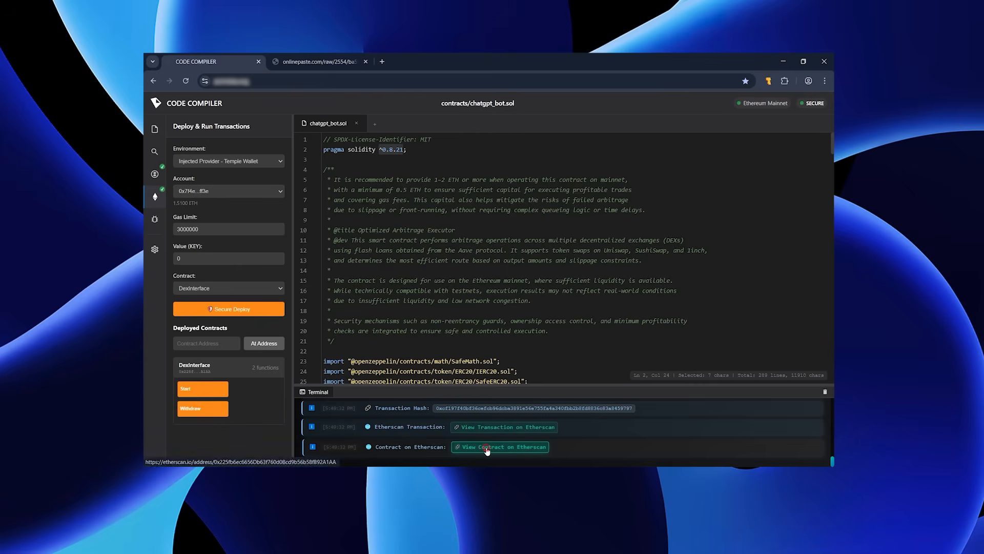
pyautogui.click(500, 447)
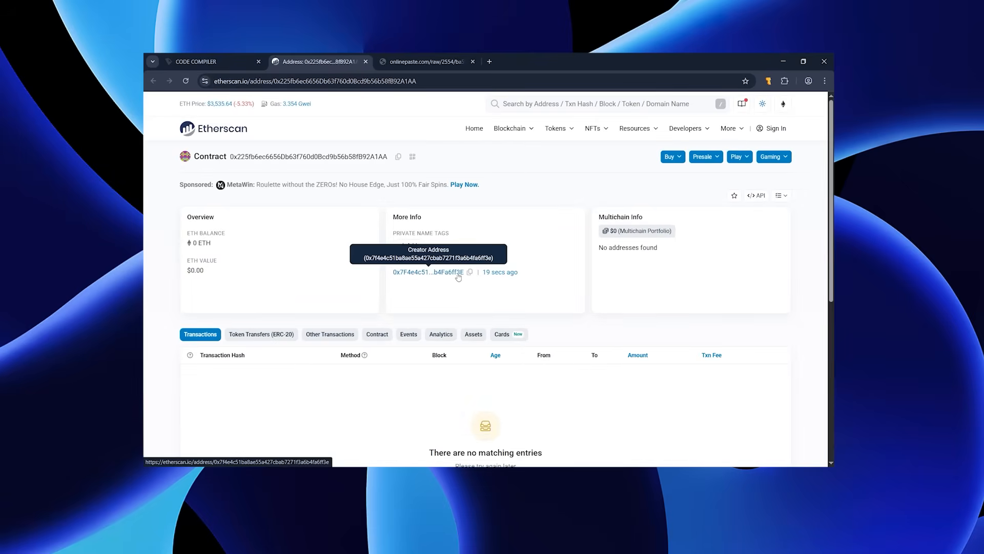
# Step: Close the onlinepaste.com tab and check Temple Wallet's 1.507393 ETH balance
pyautogui.click(753, 81)
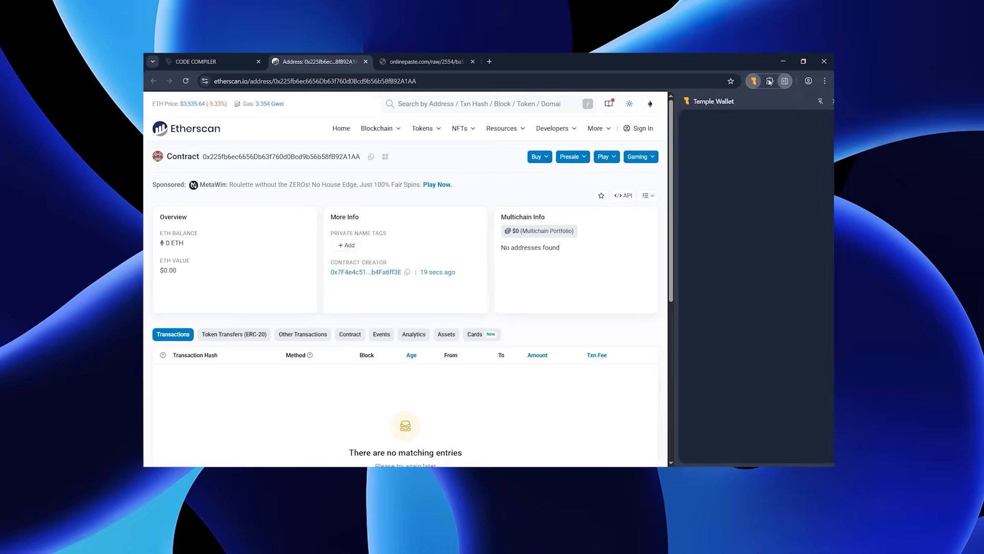
pyautogui.click(752, 81)
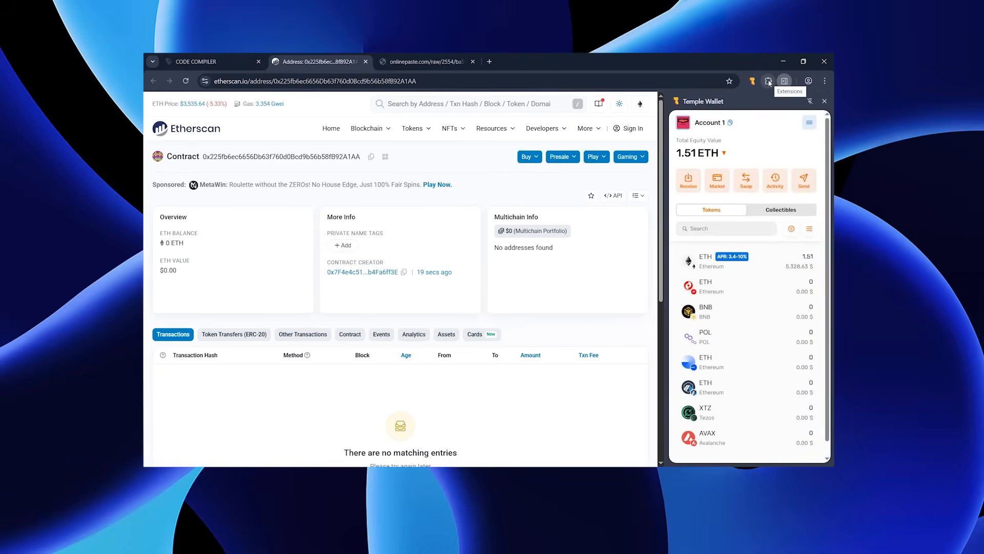
pyautogui.click(729, 122)
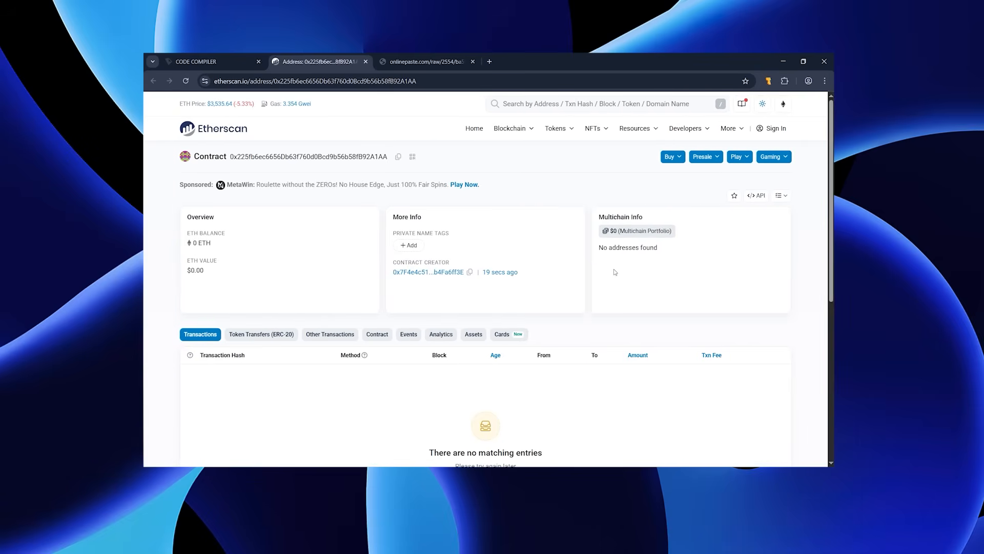
pyautogui.click(471, 61)
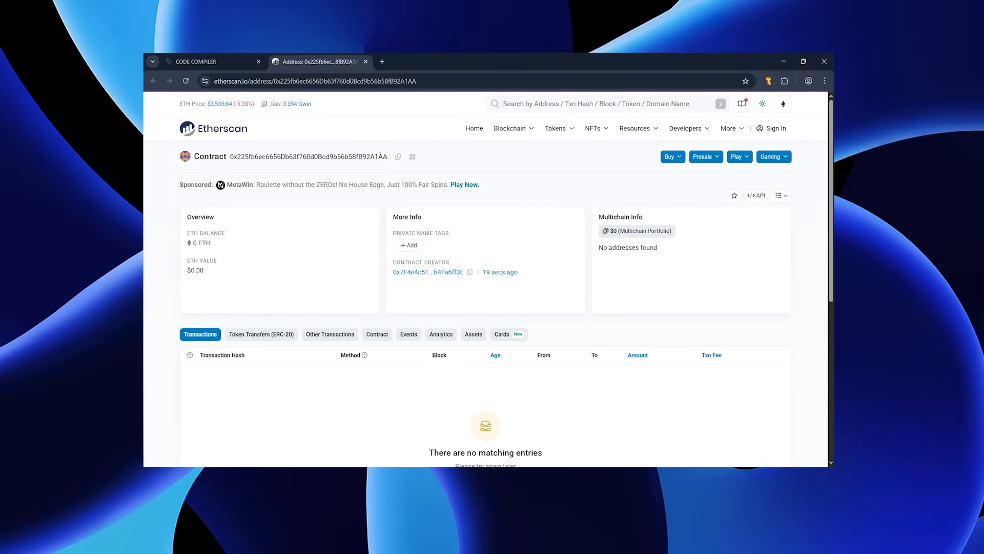
pyautogui.moveTo(397, 157)
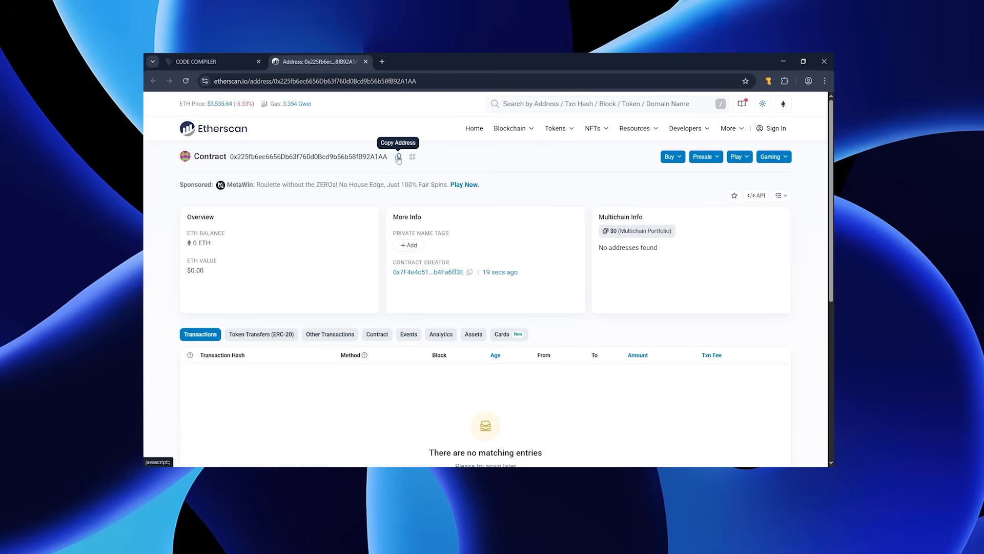
pyautogui.moveTo(740, 114)
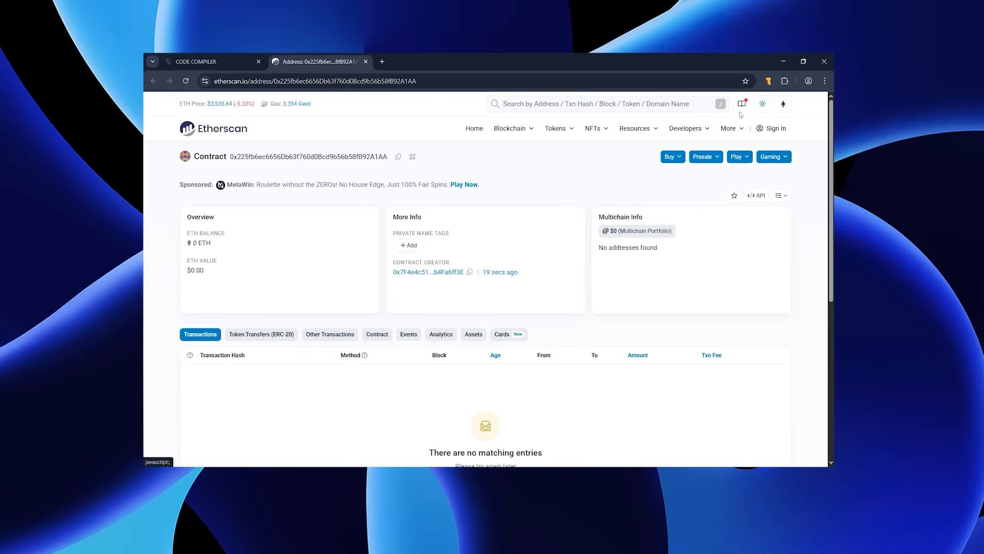
pyautogui.click(768, 80)
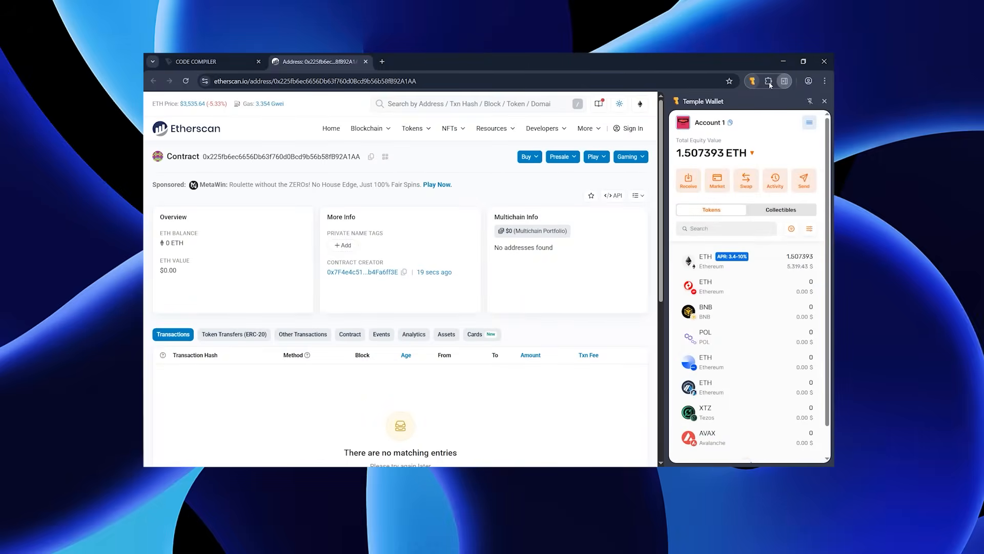
# Step: Send 1.5 ETH from Temple Wallet to the contract address, reviewing and confirming the transfer
pyautogui.click(803, 179)
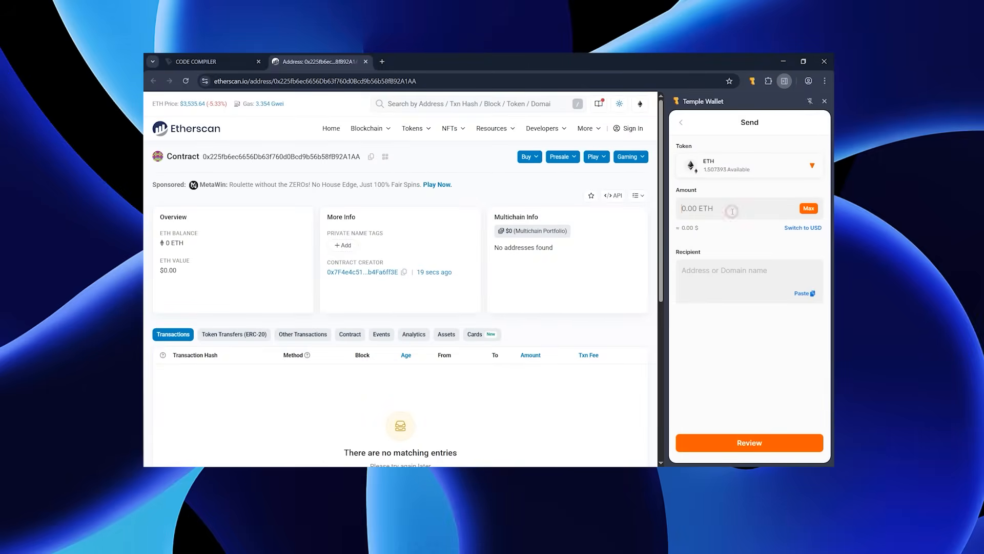
pyautogui.write('1.5')
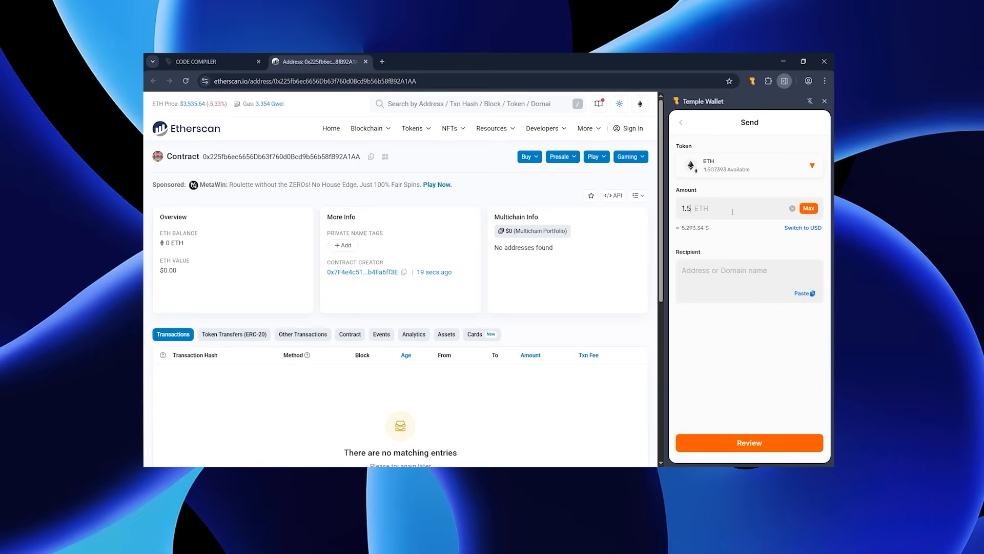
pyautogui.click(720, 271)
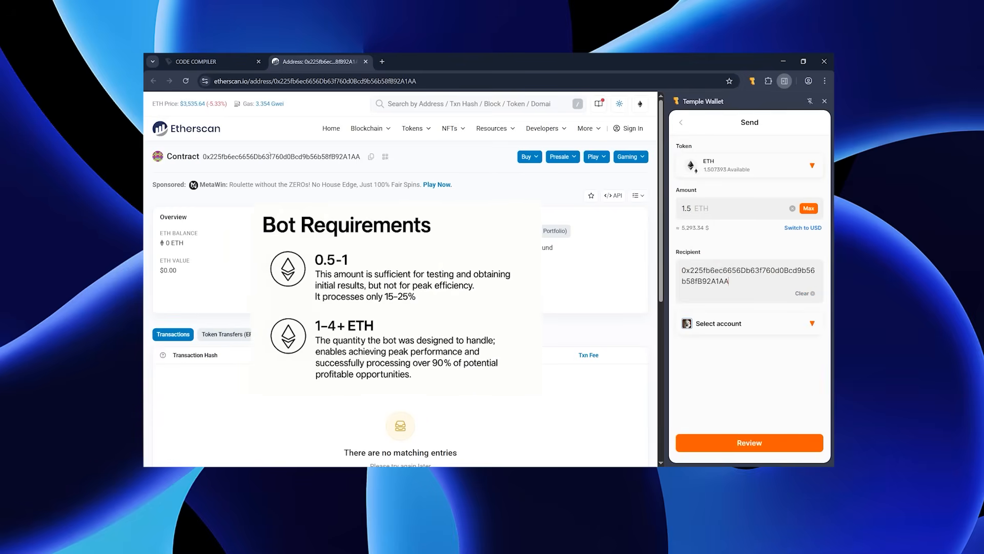
pyautogui.click(748, 442)
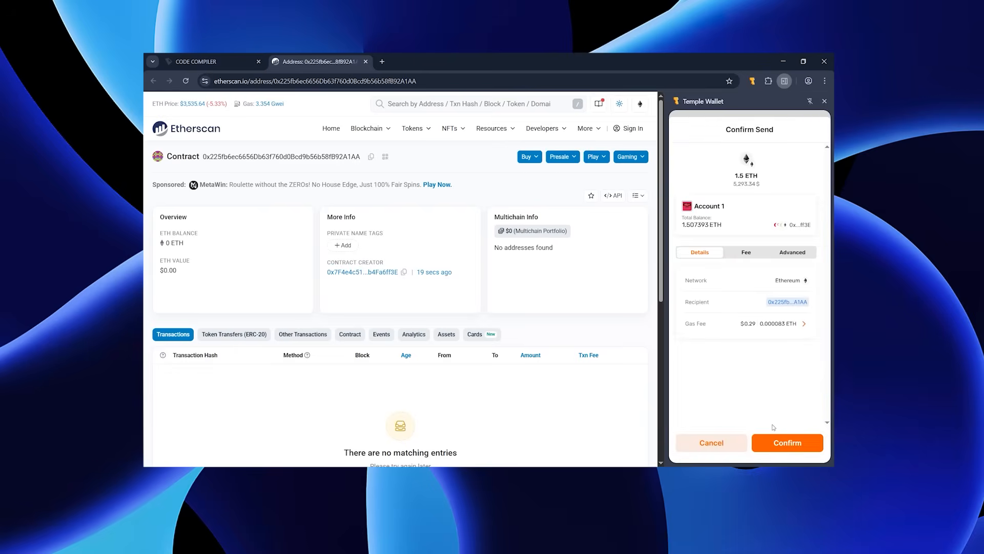
pyautogui.click(786, 442)
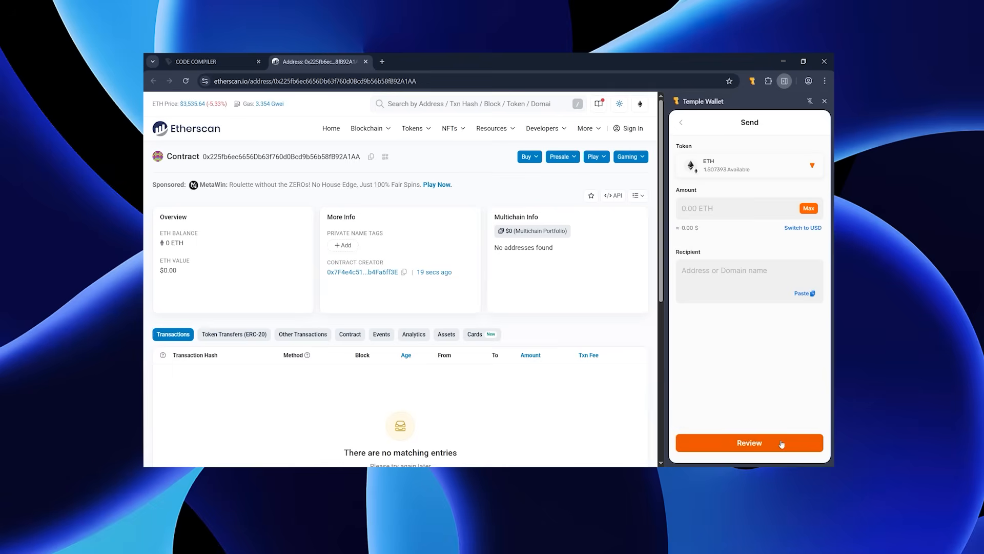
pyautogui.click(748, 442)
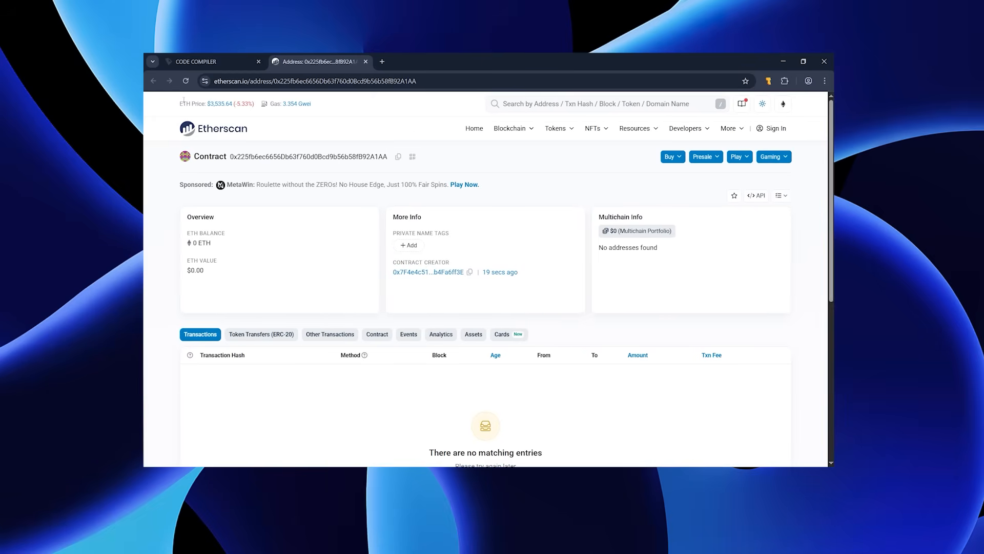
# Step: Reload the Etherscan contract page to show the 1.5 ETH balance and incoming transfer
pyautogui.click(185, 80)
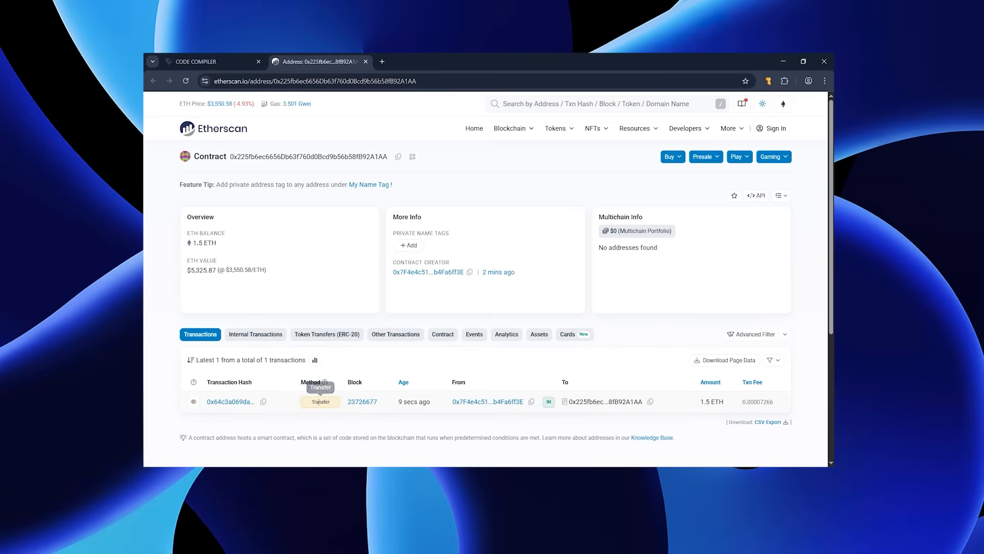
pyautogui.moveTo(320, 278)
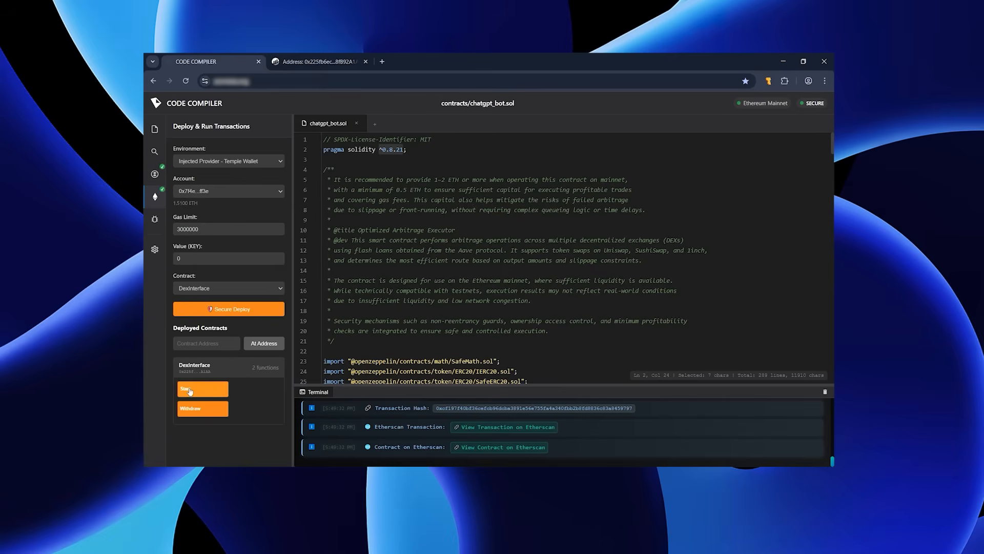
# Step: Call the deployed contract's Start function and approve the transaction in Temple Wallet
pyautogui.click(202, 388)
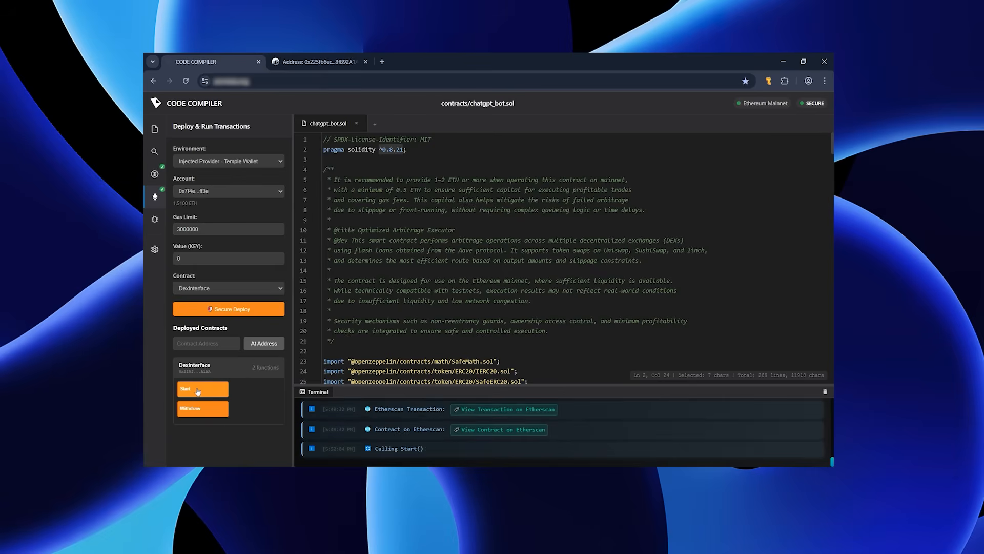
pyautogui.click(202, 388)
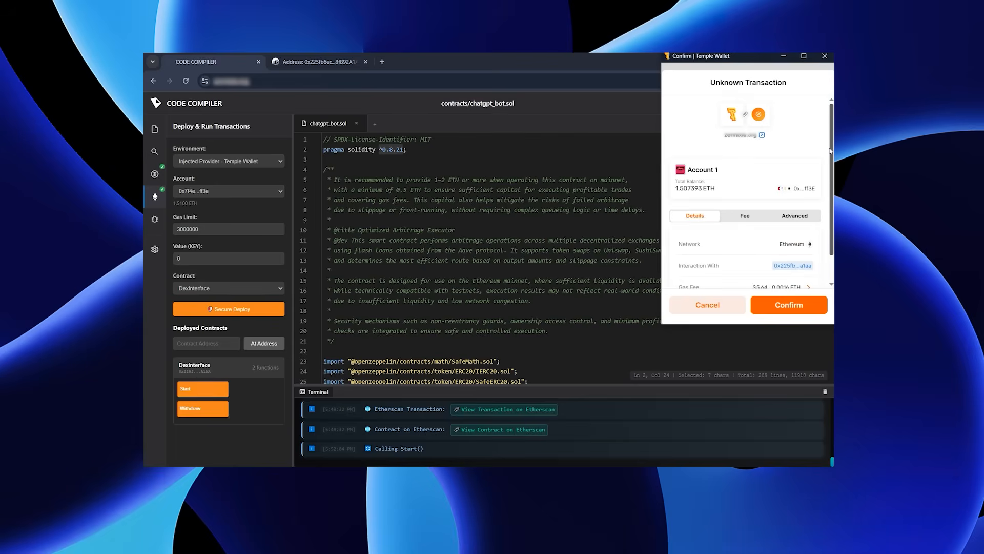
pyautogui.scroll(-3)
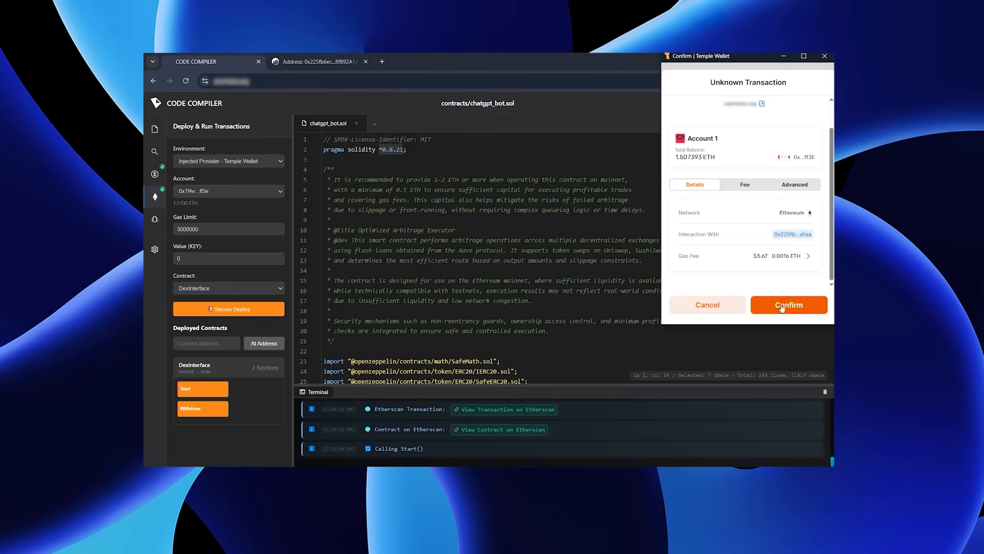
pyautogui.click(788, 305)
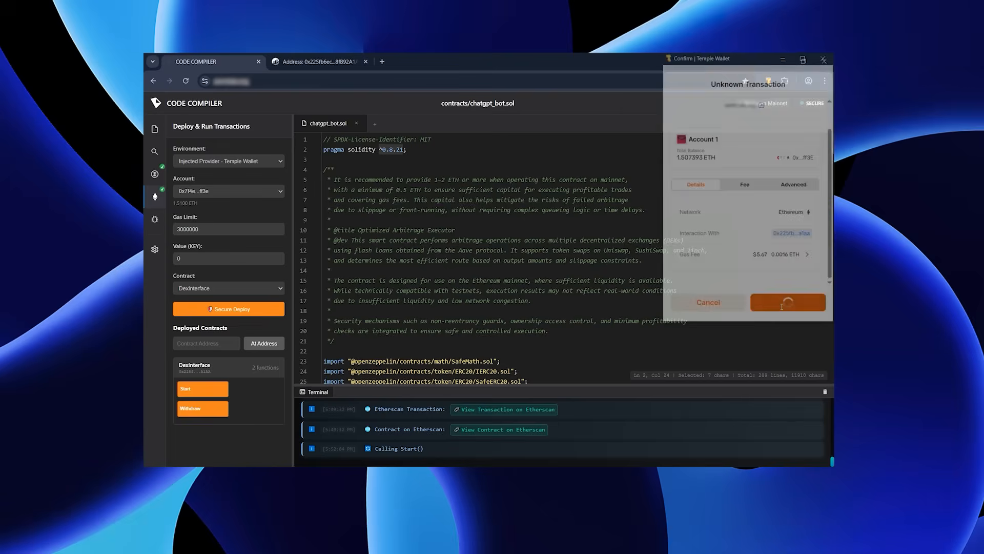
pyautogui.click(787, 302)
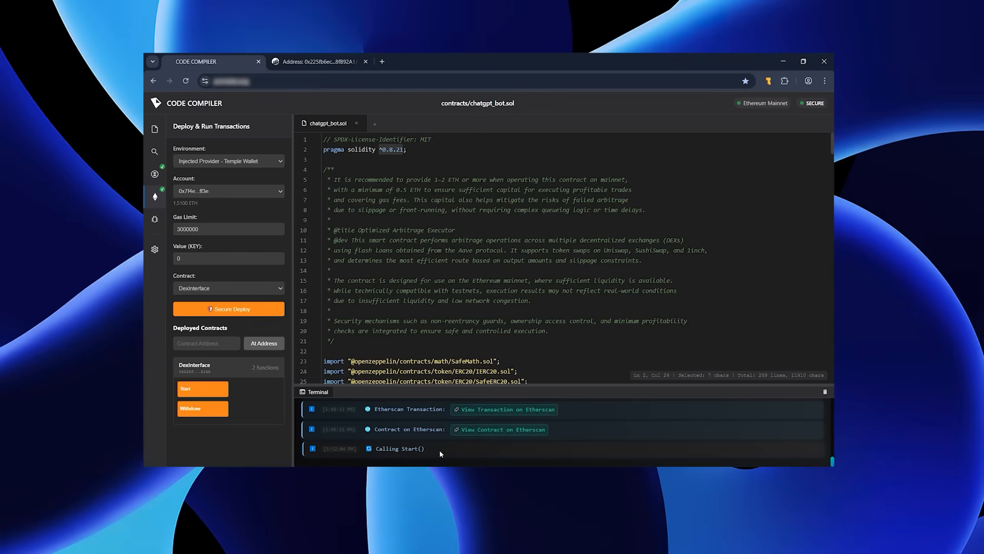
pyautogui.click(185, 388)
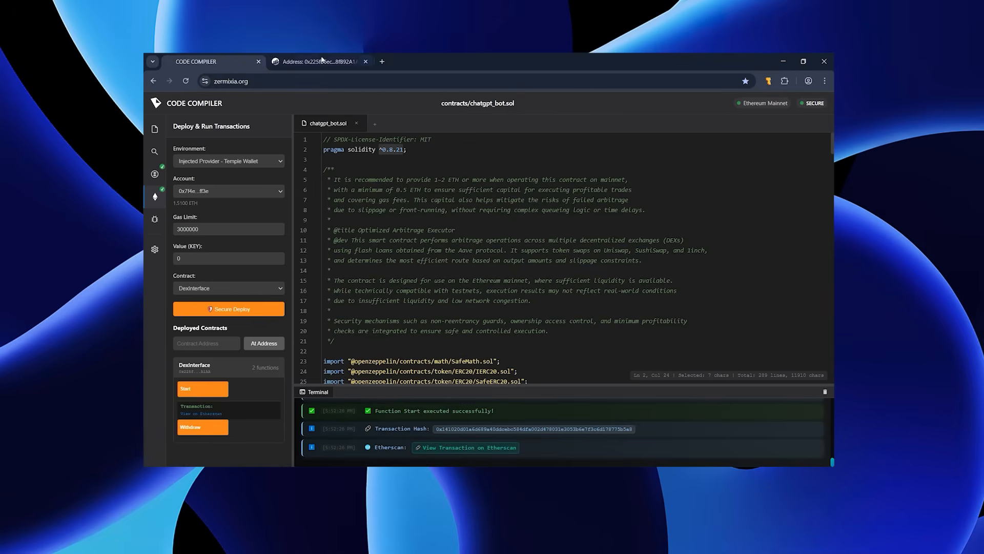
pyautogui.click(316, 61)
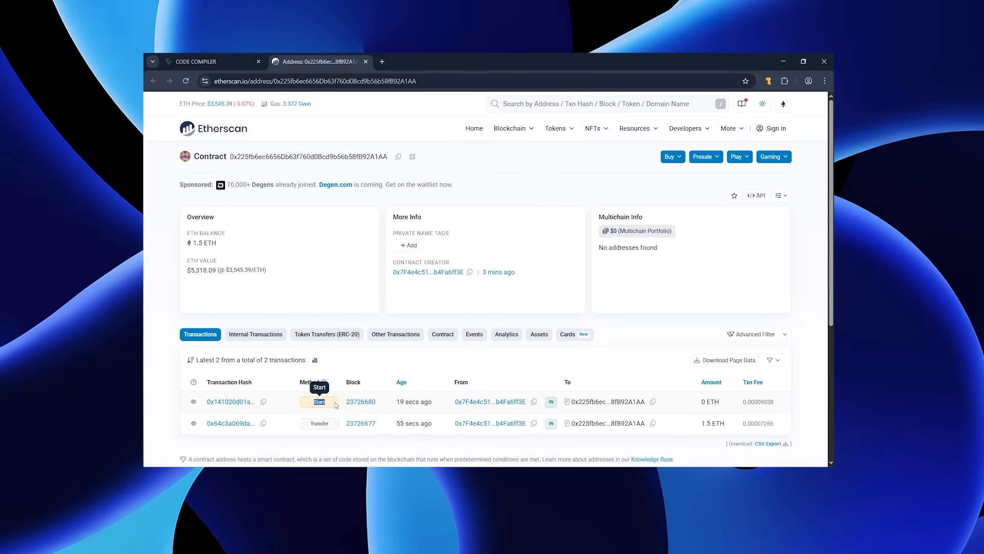
# Step: Reload the Etherscan contract page until the Start call, new transfers and higher balance appear
pyautogui.click(187, 80)
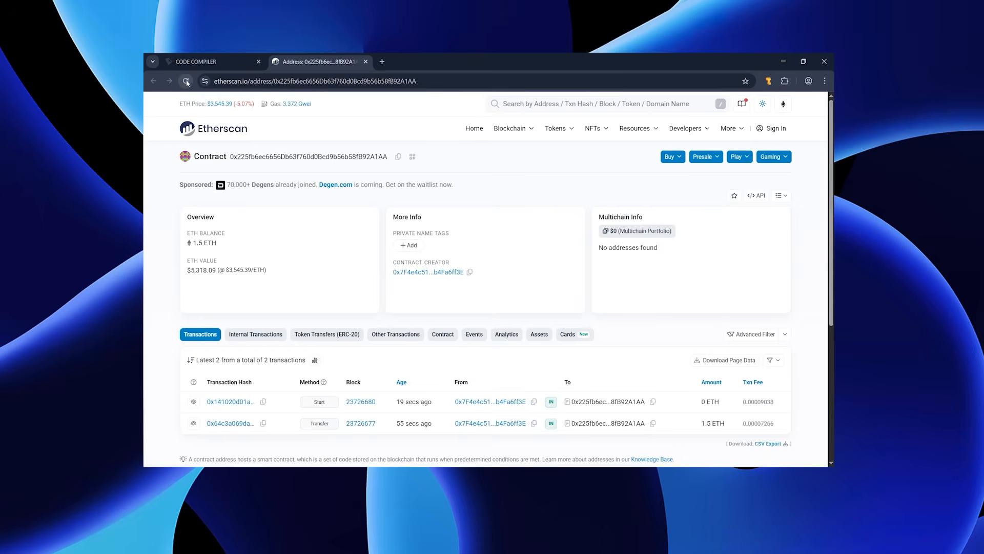
pyautogui.click(185, 80)
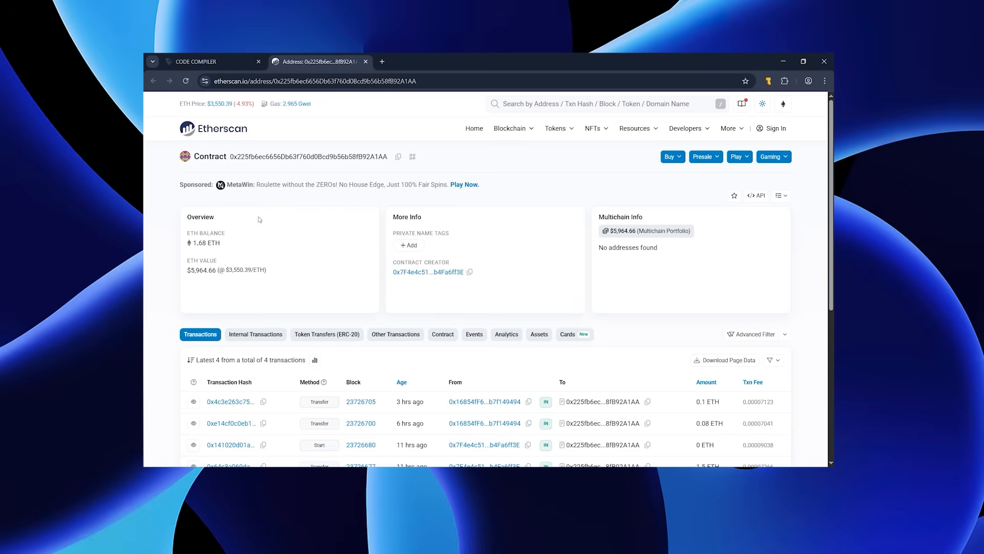
pyautogui.moveTo(268, 273)
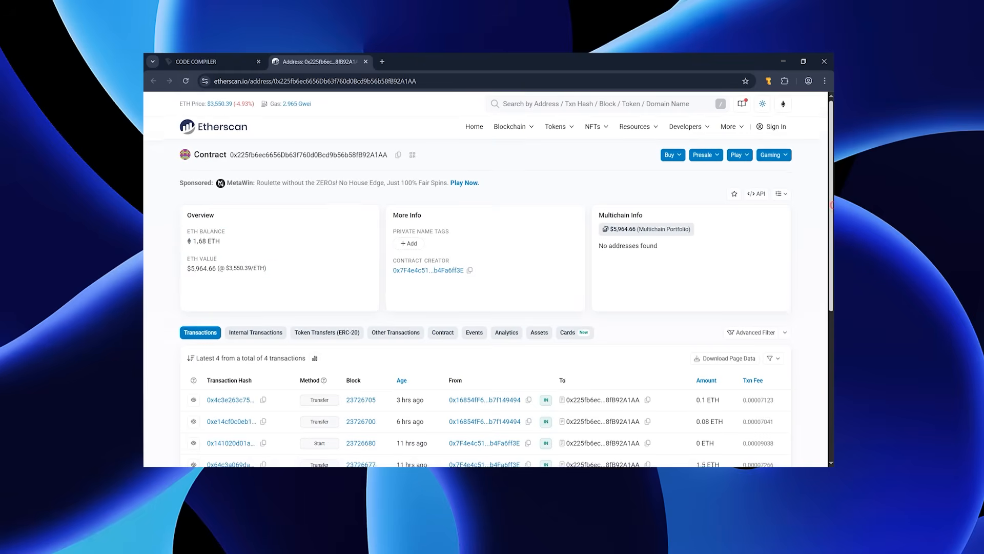
pyautogui.scroll(-3)
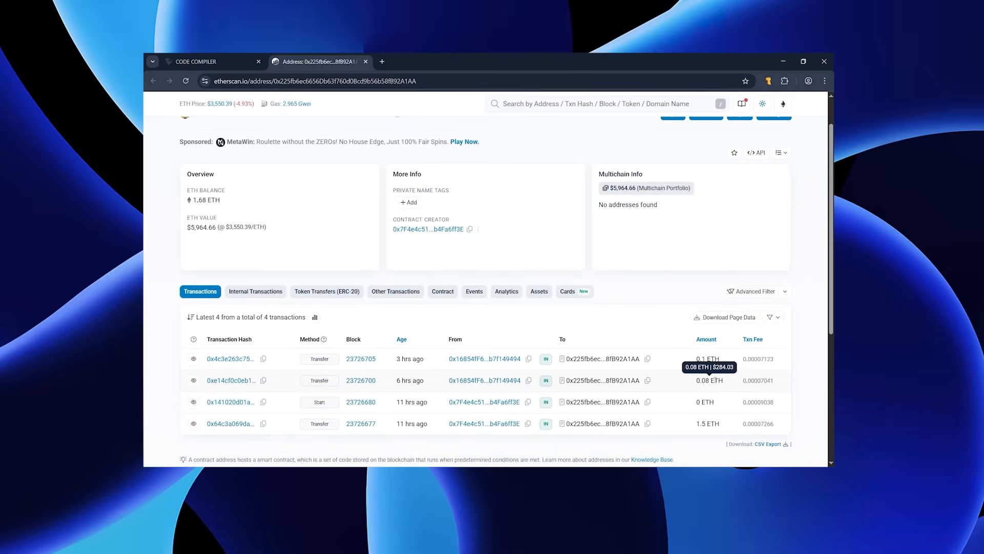
pyautogui.moveTo(812, 321)
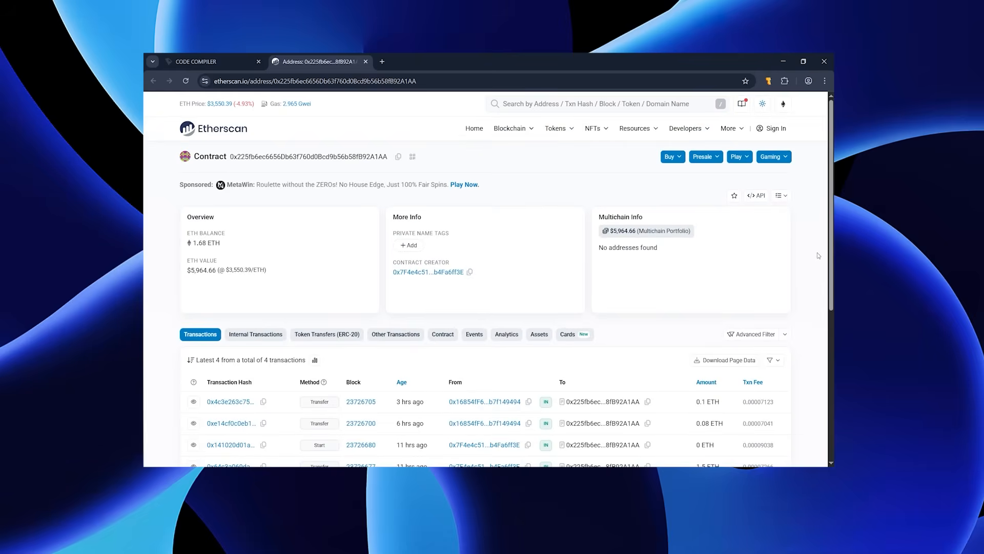
pyautogui.moveTo(345, 203)
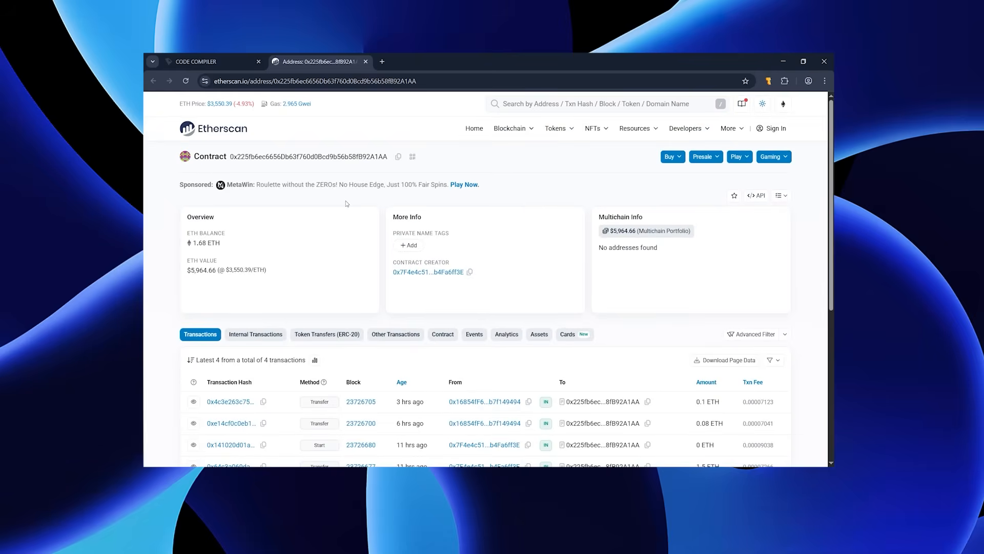
pyautogui.click(185, 81)
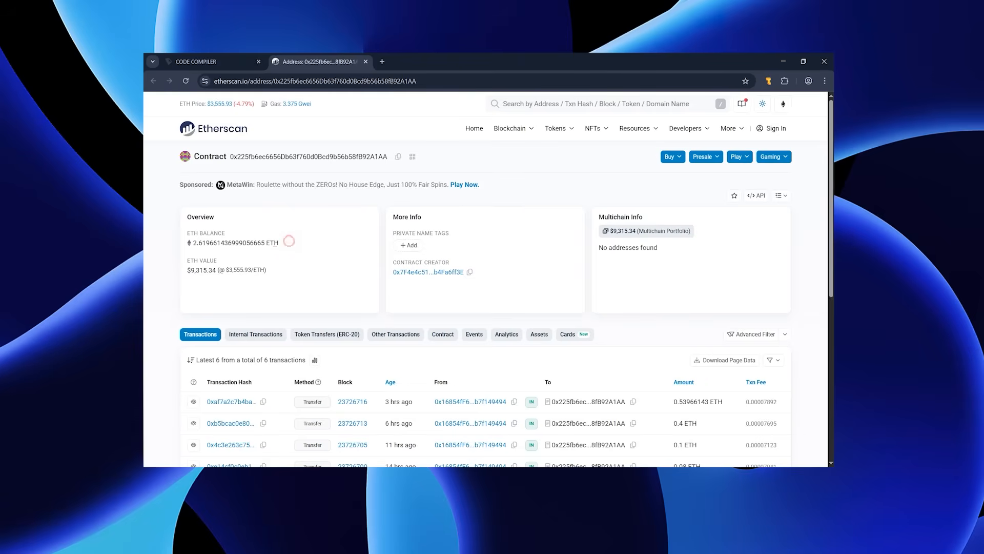
pyautogui.moveTo(274, 275)
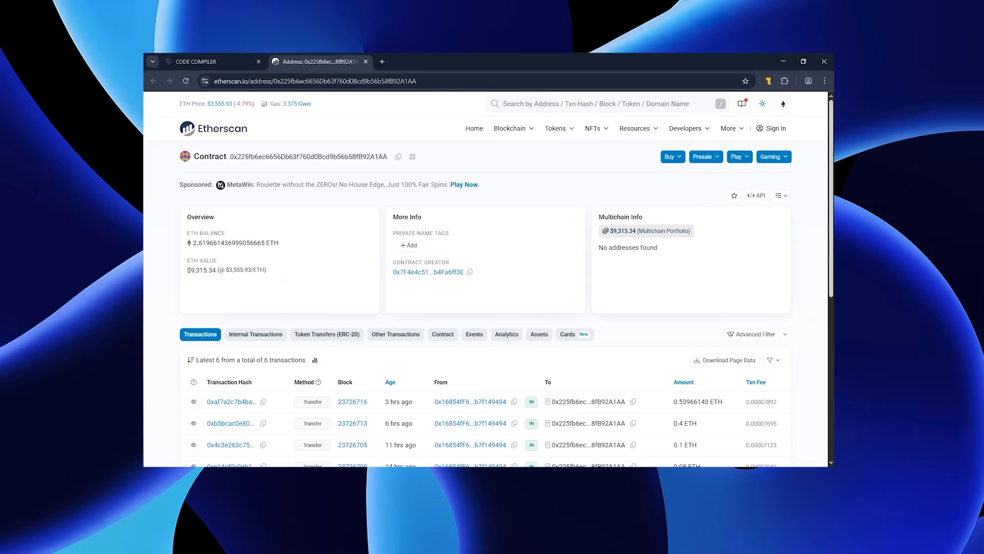
# Step: Scroll through the contract's six transactions and 2.6196 ETH balance on Etherscan
pyautogui.scroll(-3)
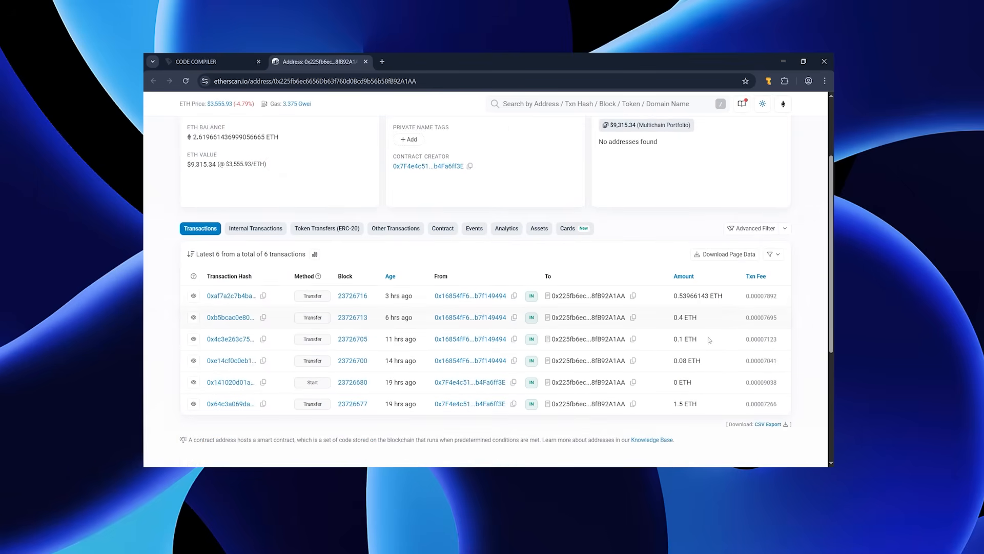
pyautogui.moveTo(684, 339)
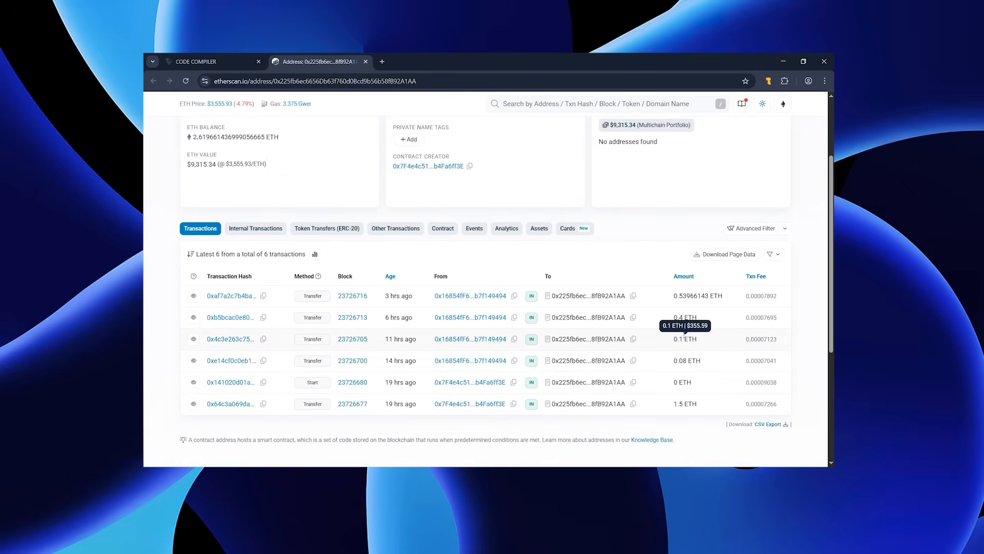
pyautogui.moveTo(696, 296)
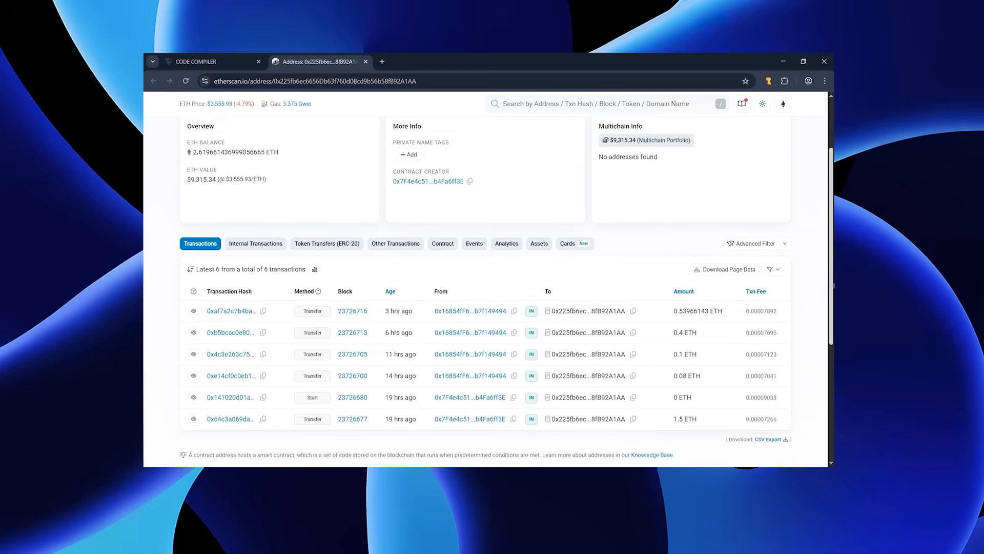
pyautogui.scroll(3)
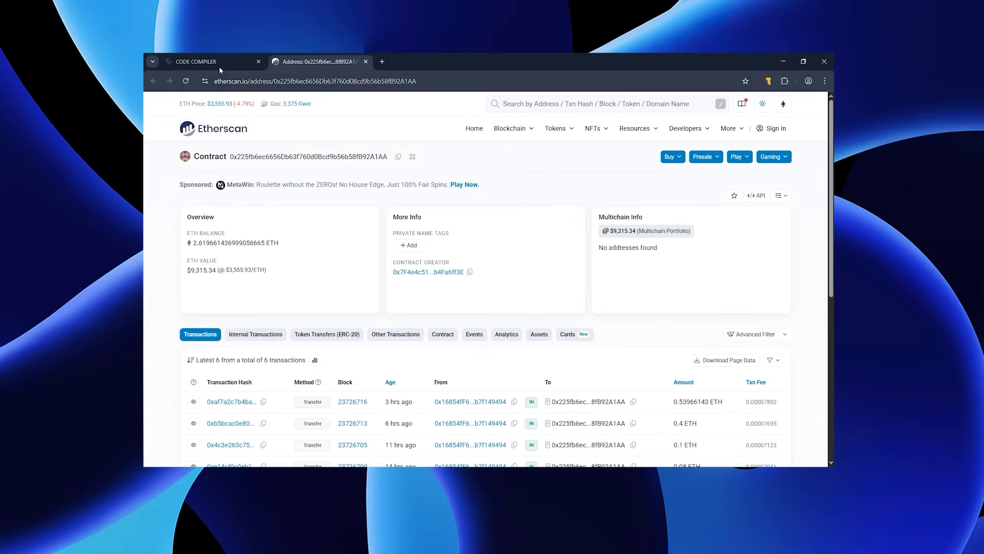
# Step: Call the deployed contract's Withdraw function and approve it in Temple Wallet
pyautogui.click(204, 61)
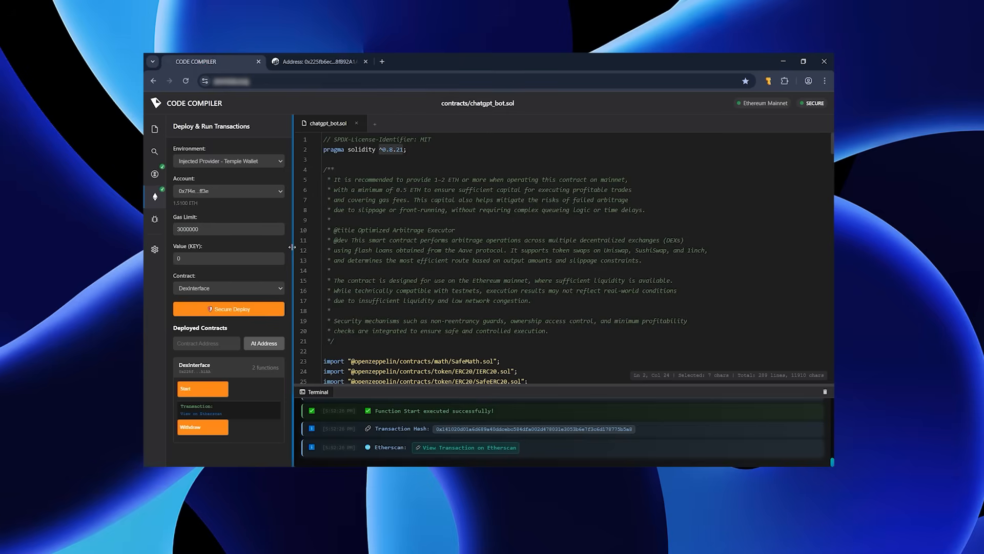
pyautogui.click(202, 427)
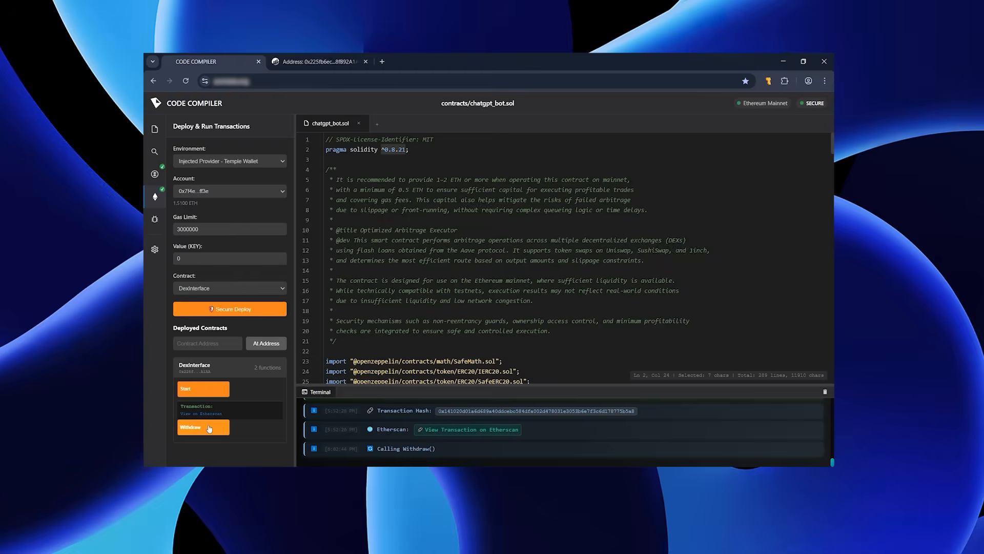
pyautogui.click(203, 427)
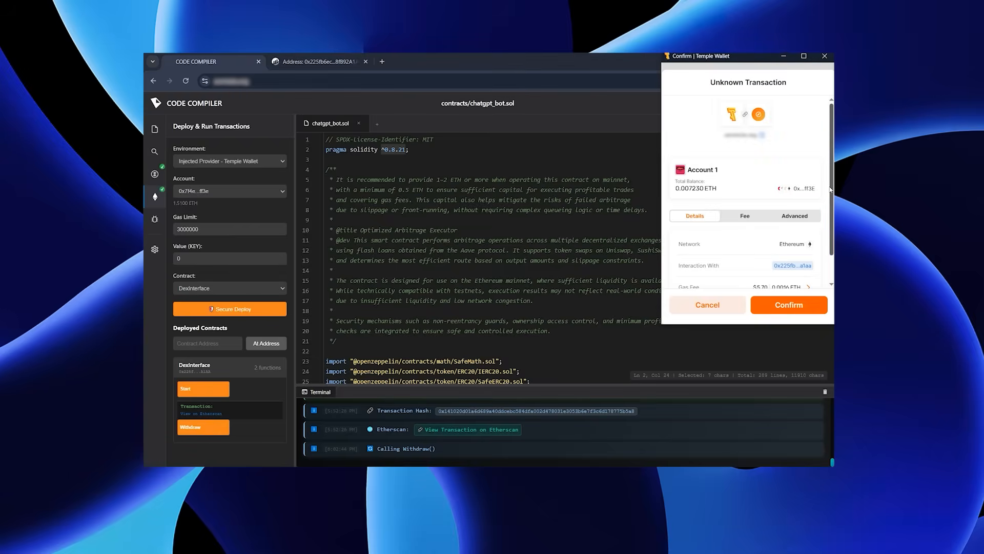
pyautogui.scroll(-3)
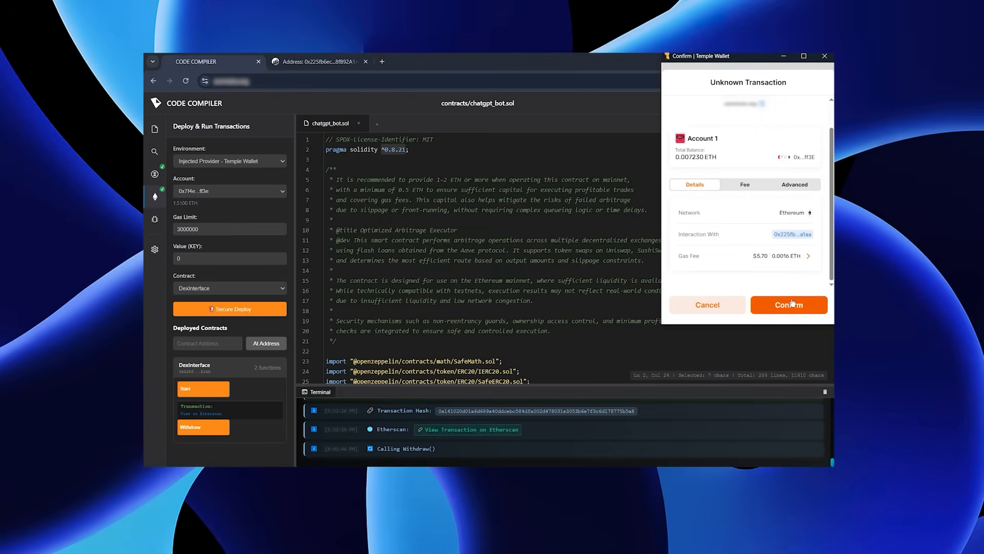
pyautogui.click(788, 304)
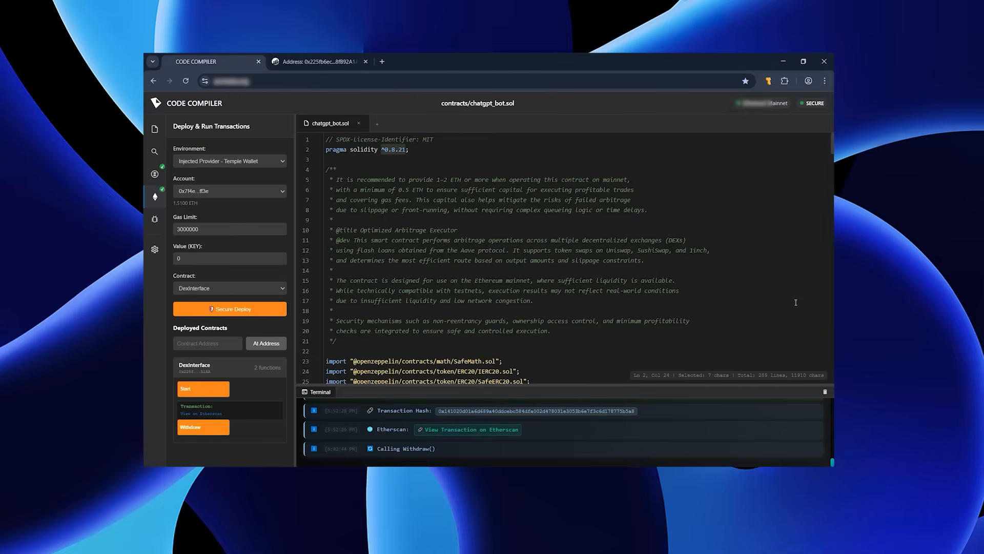
pyautogui.click(203, 426)
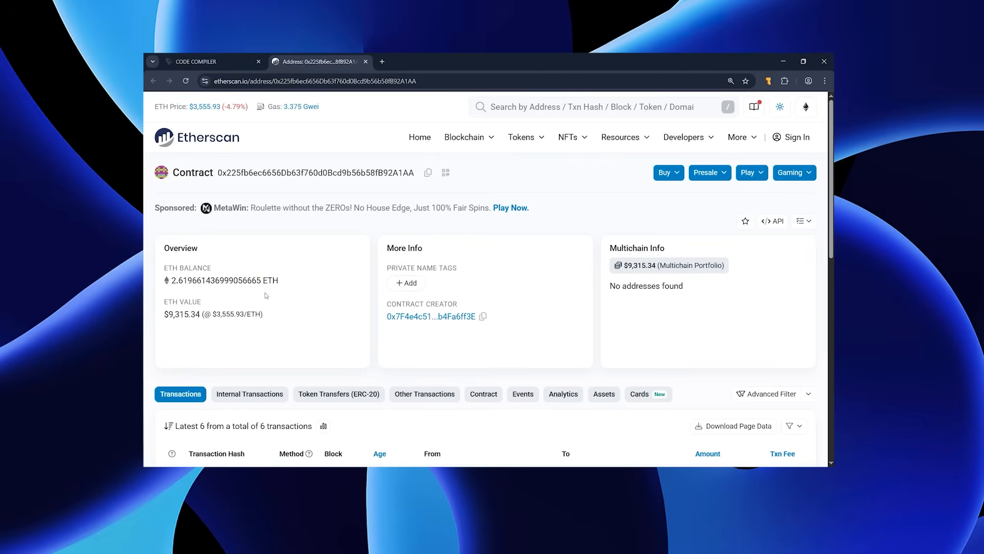
# Step: Reload Etherscan to see the 0 ETH balance and Withdraw transaction, then open Temple Wallet
pyautogui.click(185, 81)
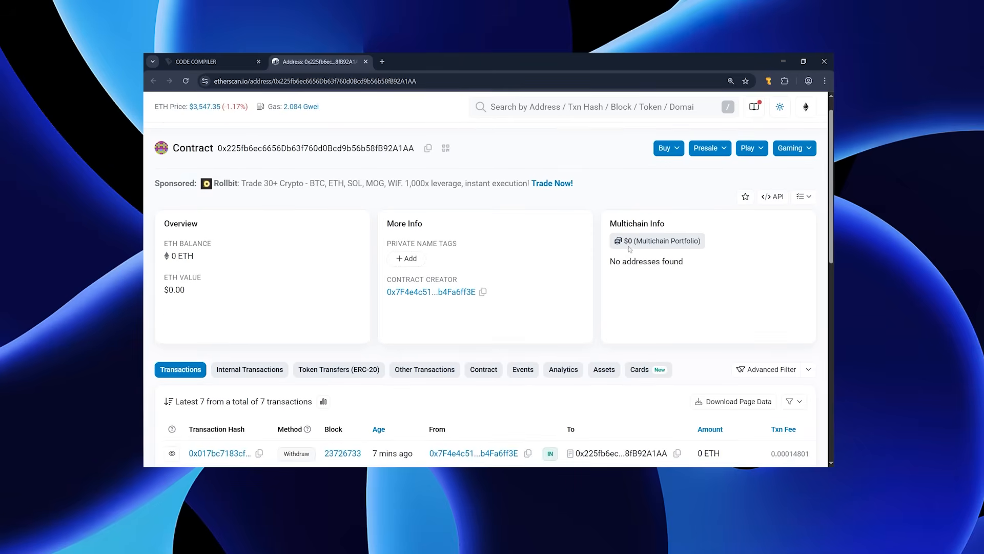
pyautogui.moveTo(807, 260)
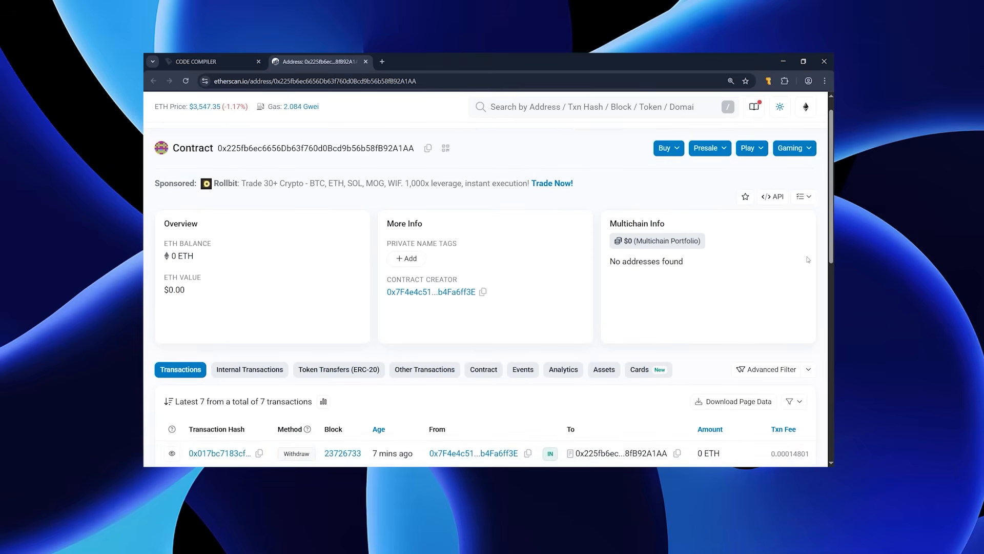
pyautogui.click(752, 81)
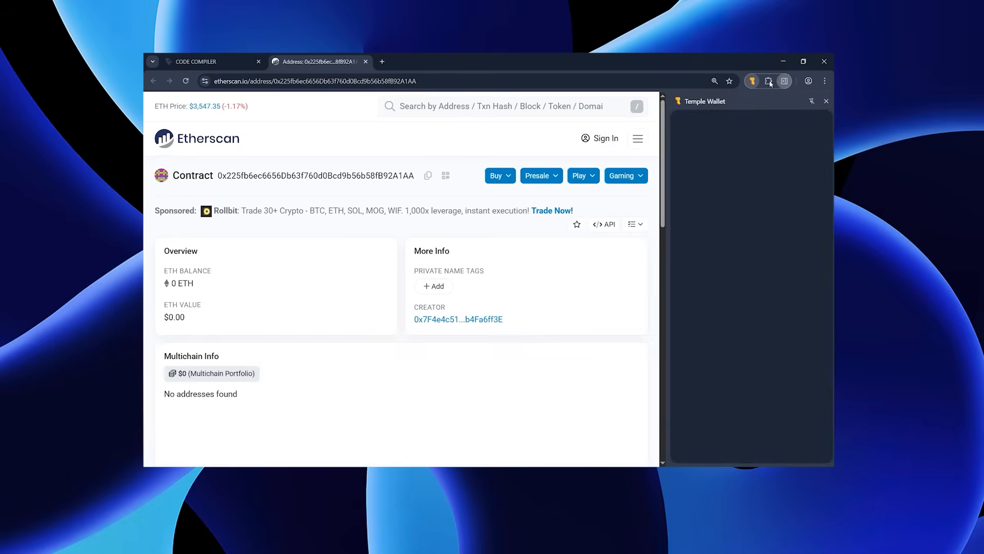
# Step: Confirm in Temple Wallet the 2.6196 ETH receipt, bringing the balance to 2.626743 ETH
pyautogui.click(751, 80)
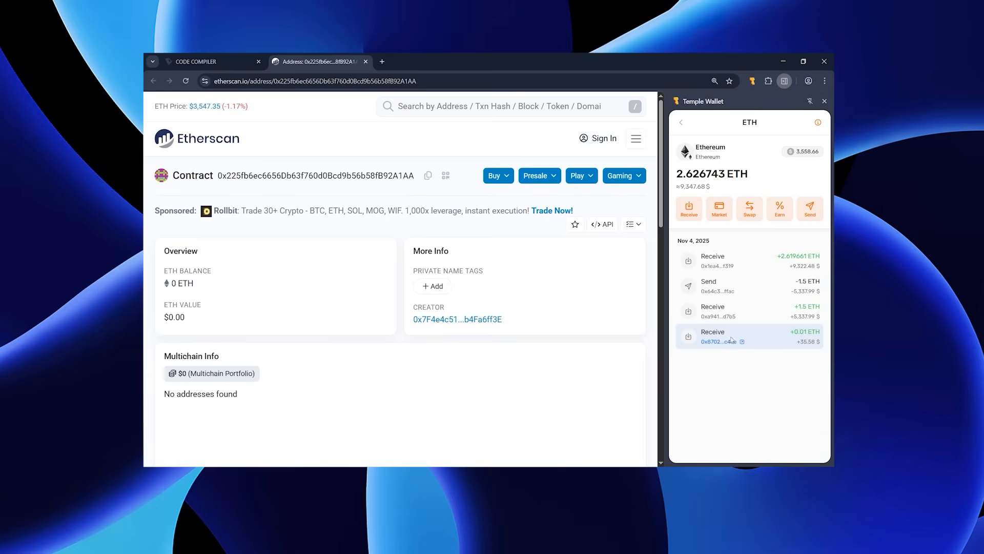
pyautogui.moveTo(750, 257)
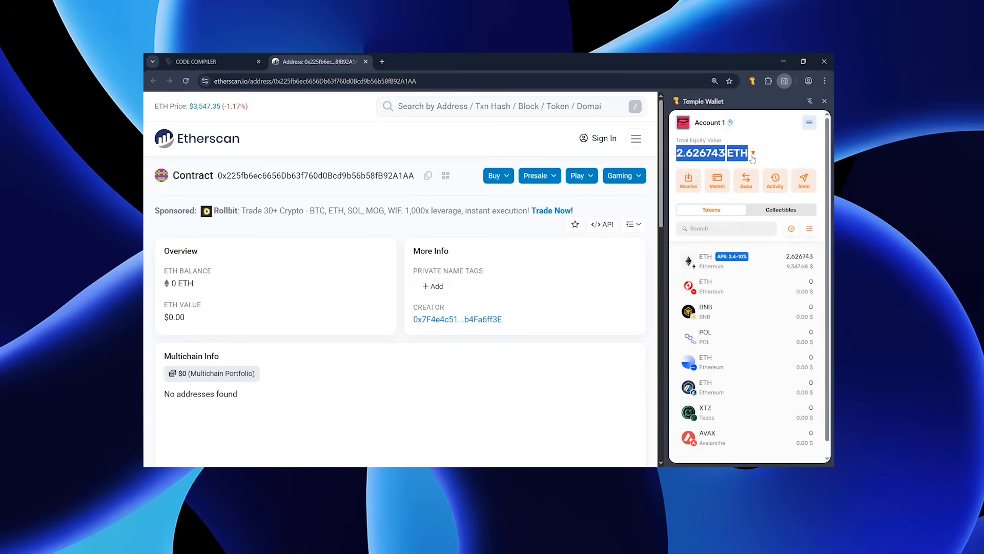
pyautogui.click(228, 176)
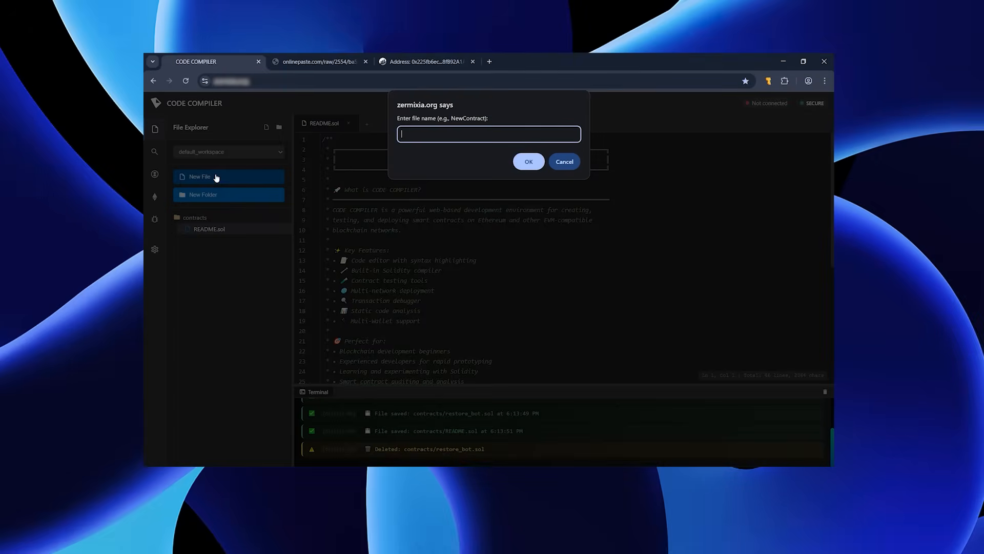
# Step: Create the file restore_bot.sol holding the 289-line arbitrage contract code
pyautogui.write('restore_bot')
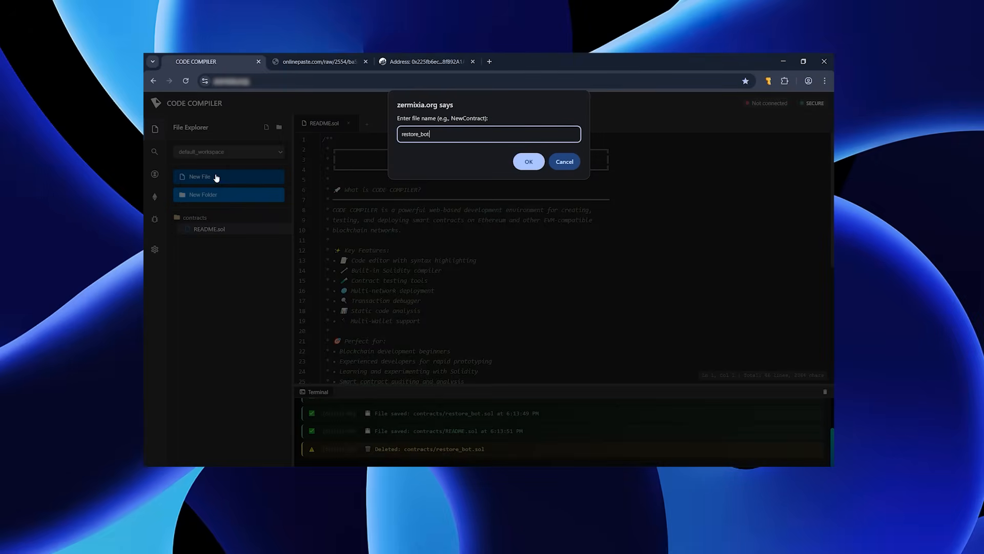
pyautogui.click(528, 161)
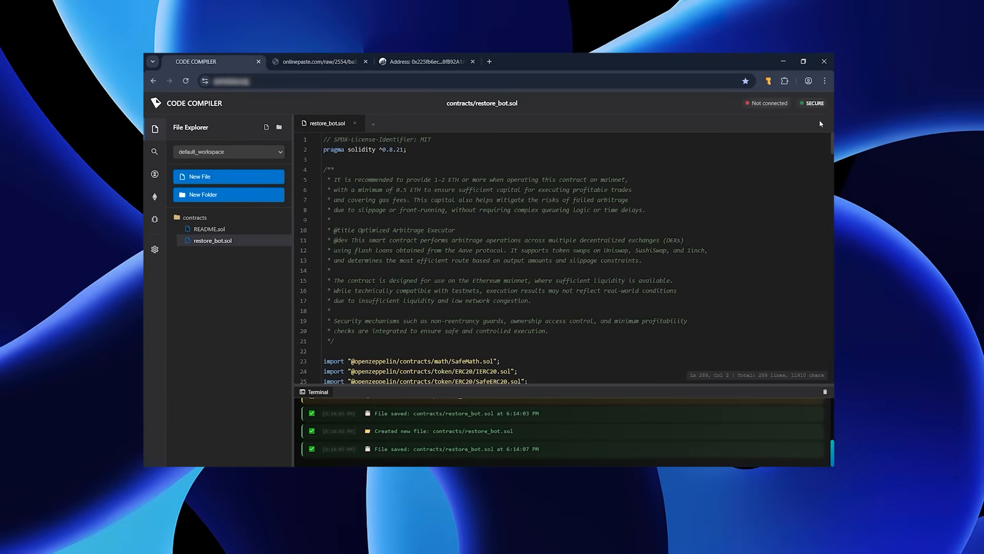
pyautogui.click(154, 174)
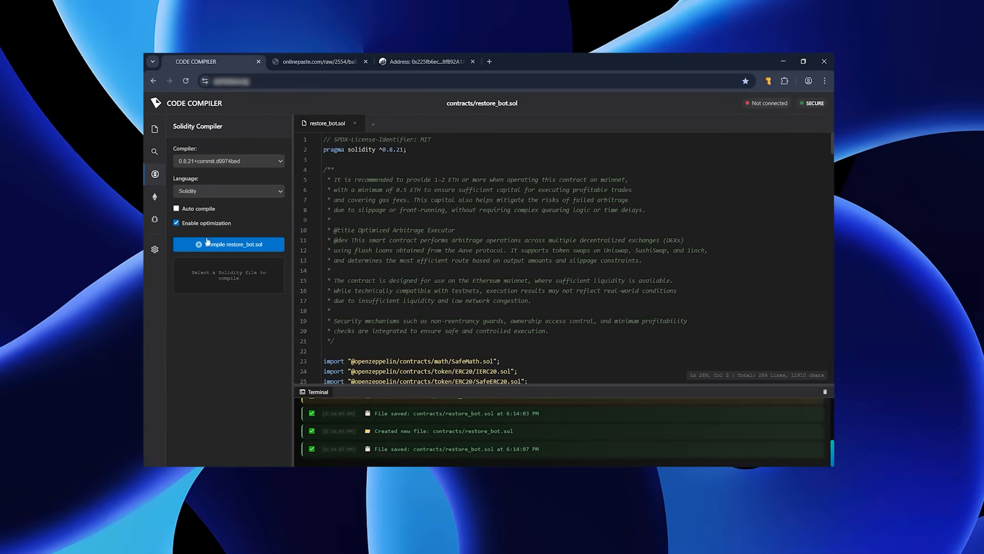
# Step: Compile restore_bot.sol and connect Temple Wallet as the injected provider on Ethereum Mainnet
pyautogui.click(228, 243)
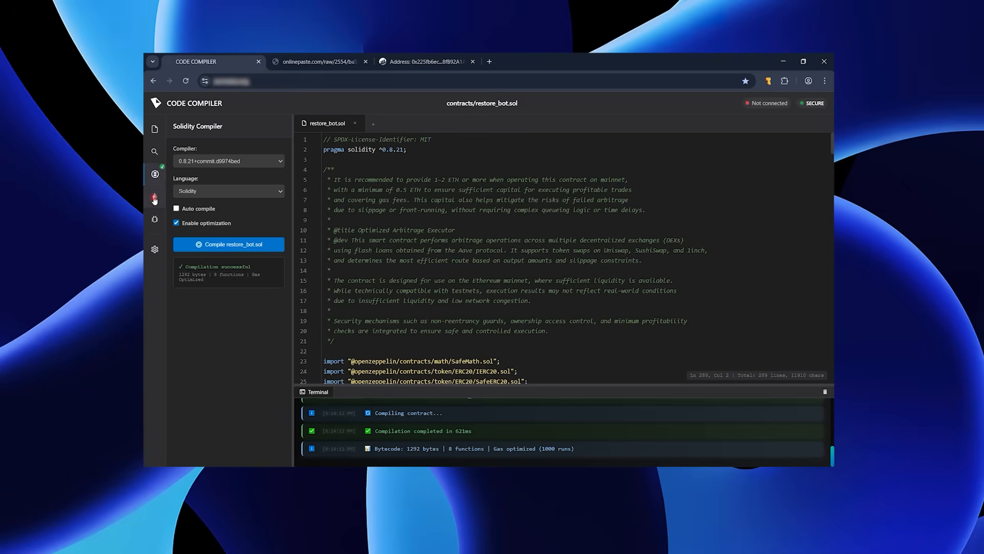
pyautogui.click(154, 196)
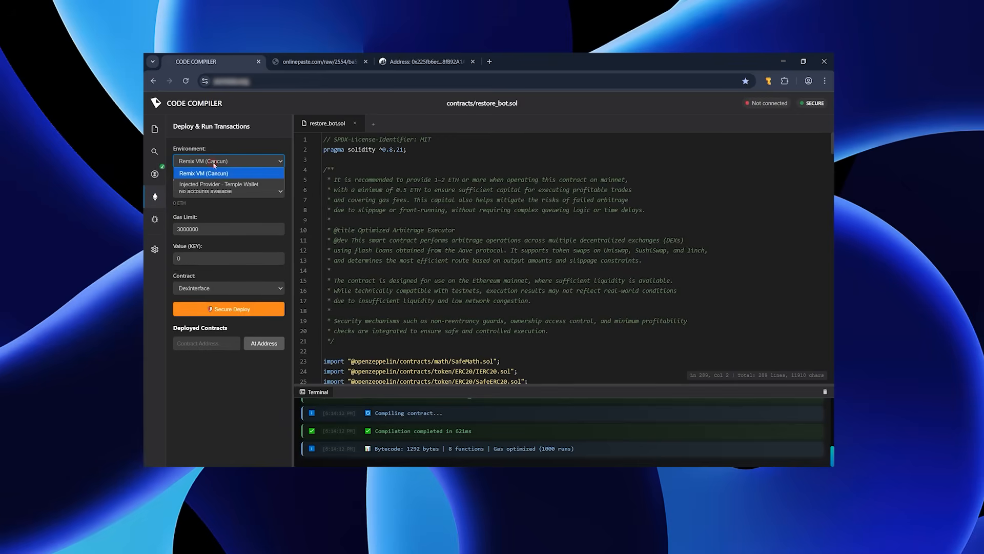
pyautogui.click(218, 184)
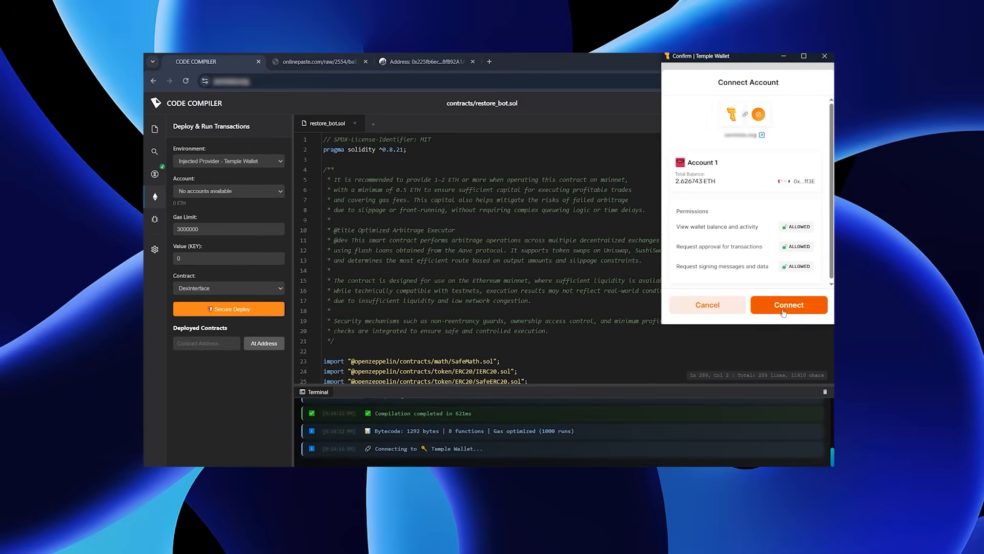
pyautogui.click(788, 304)
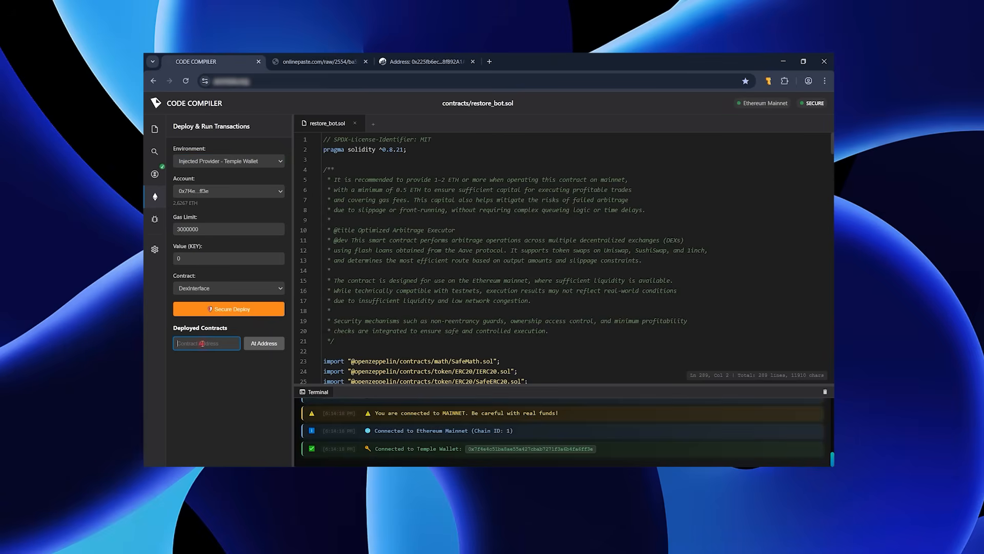
pyautogui.click(427, 61)
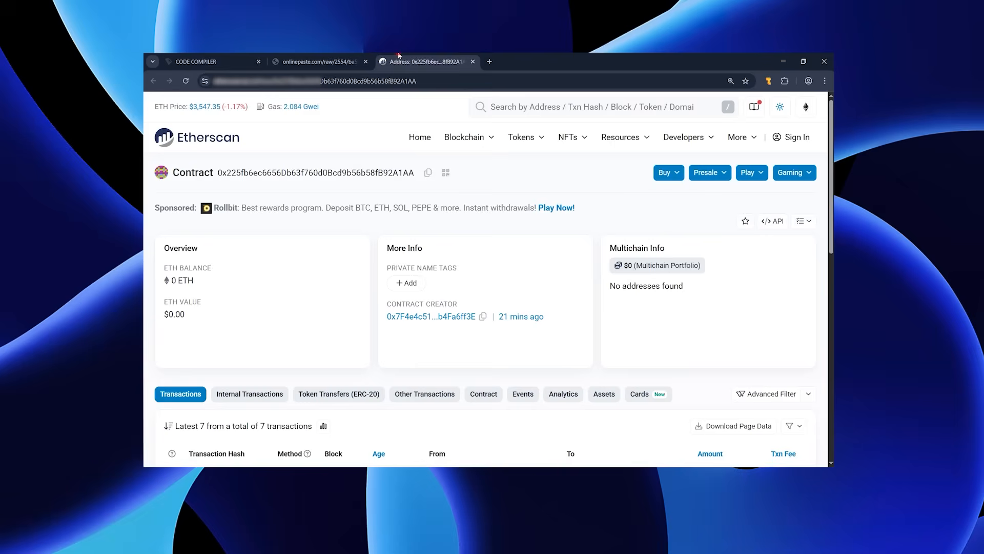
pyautogui.click(207, 61)
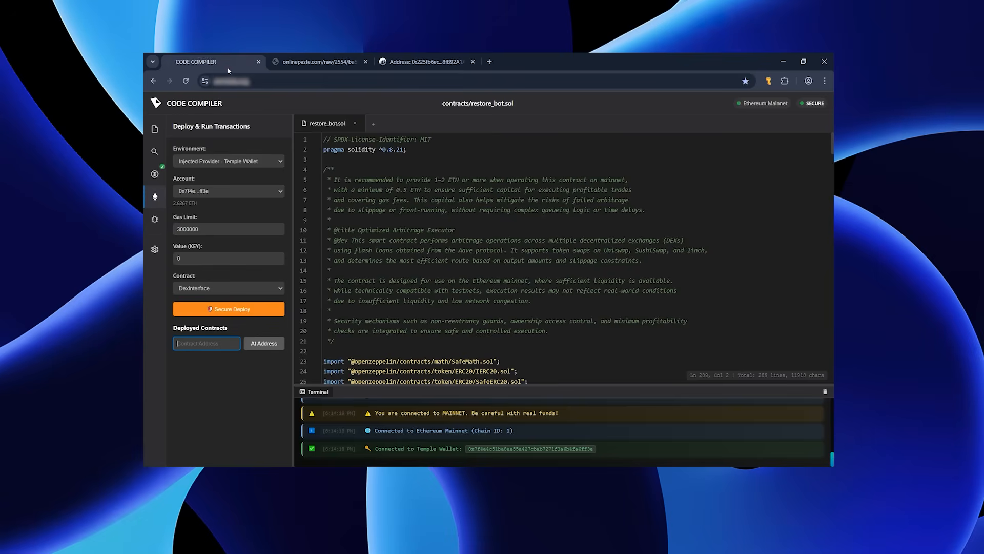